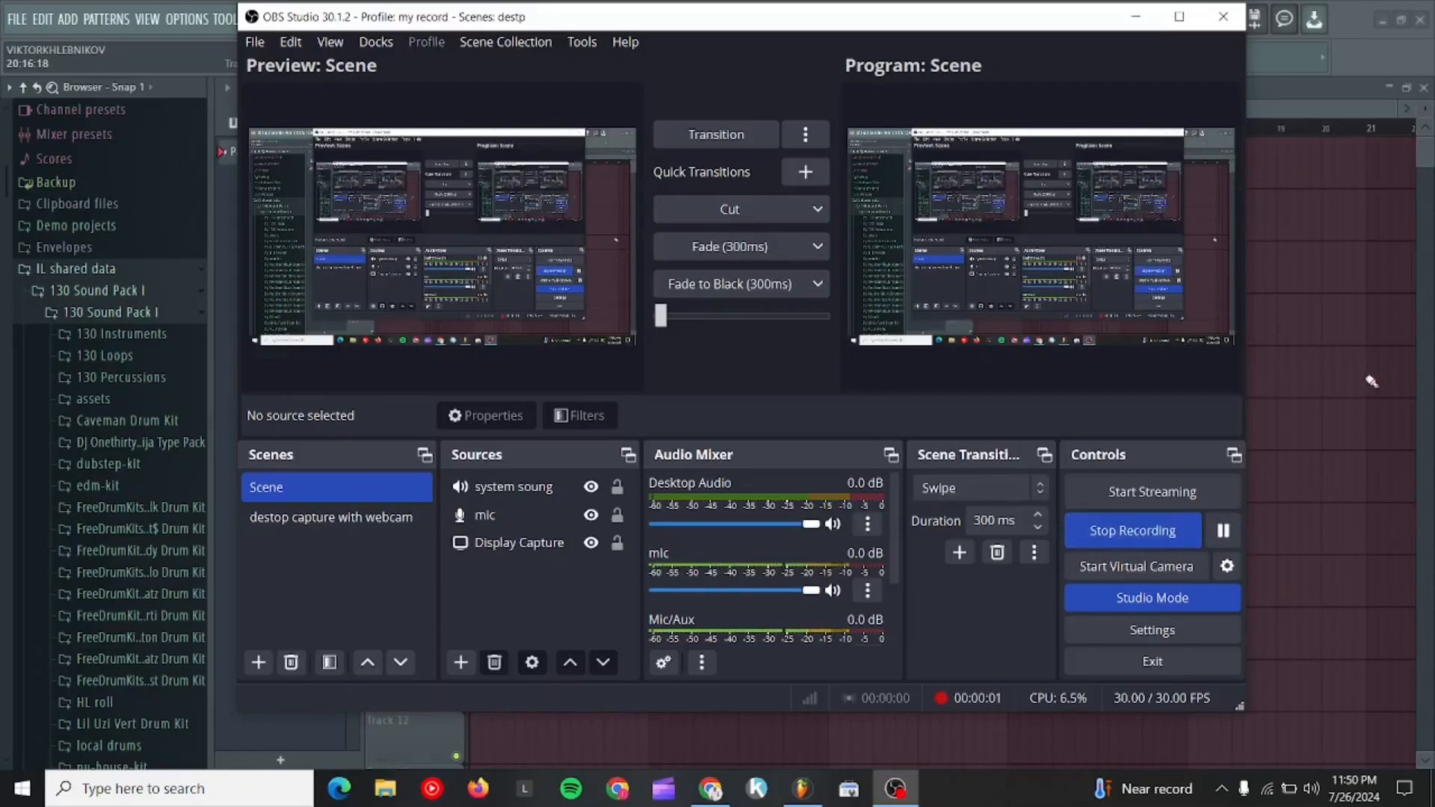
Minimize the OBS window while it keeps recording, revealing FL Studio's empty playlist.
{"action": "left_click", "coordinate": [803, 787]}
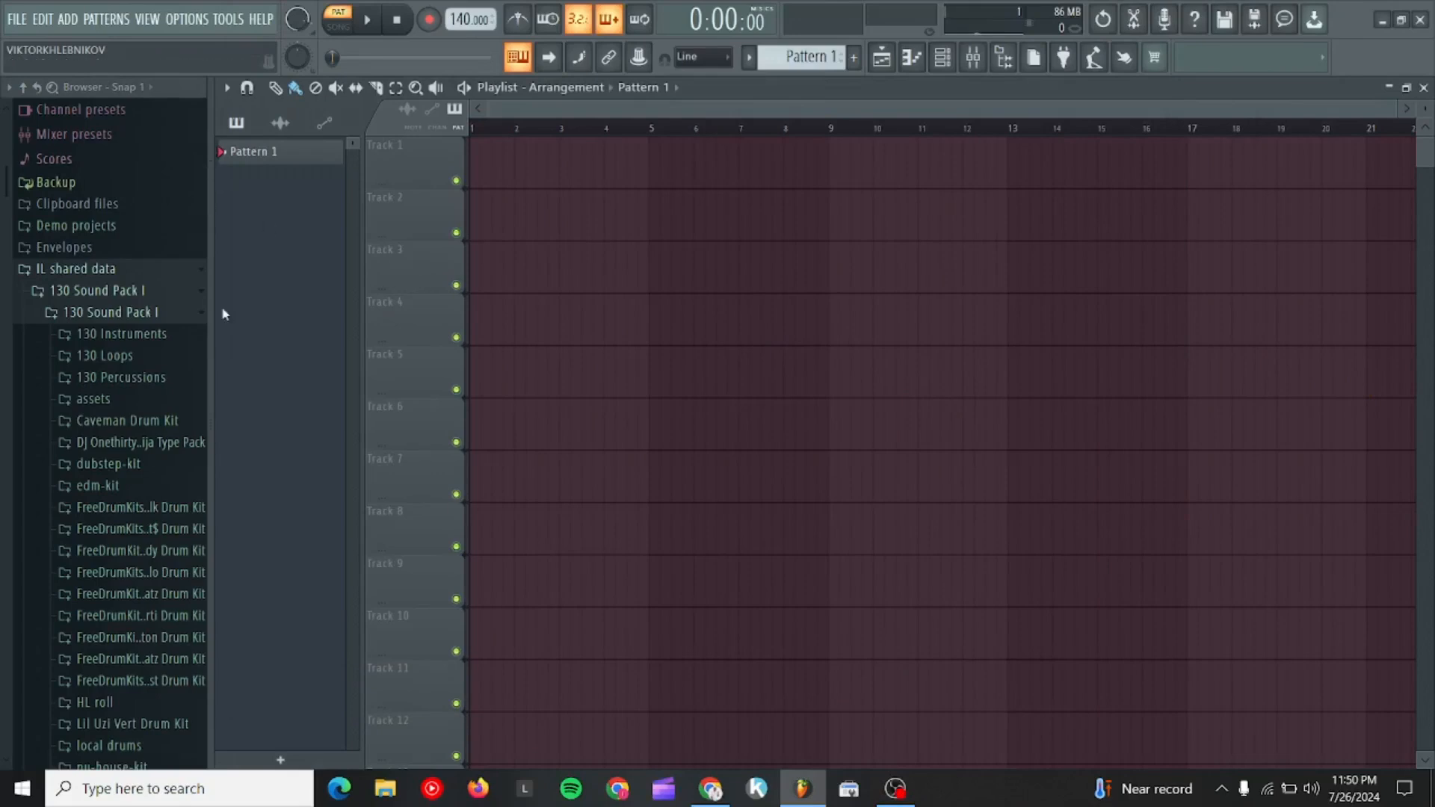
{"action": "mouse_move", "coordinate": [266, 254]}
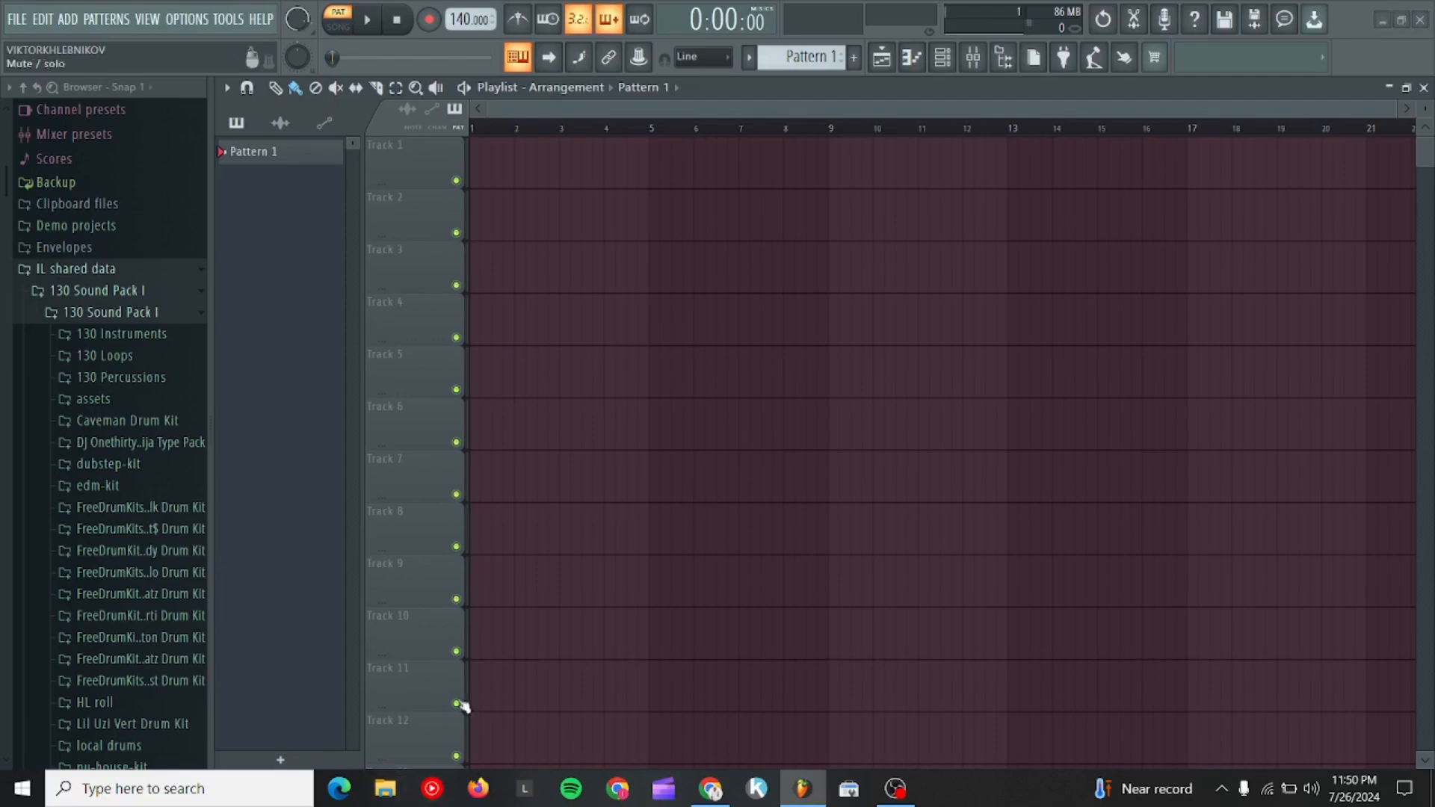
Drag the SMALL SMALL WAV from Recent files onto playlist Track 1.
{"action": "left_click", "coordinate": [384, 787]}
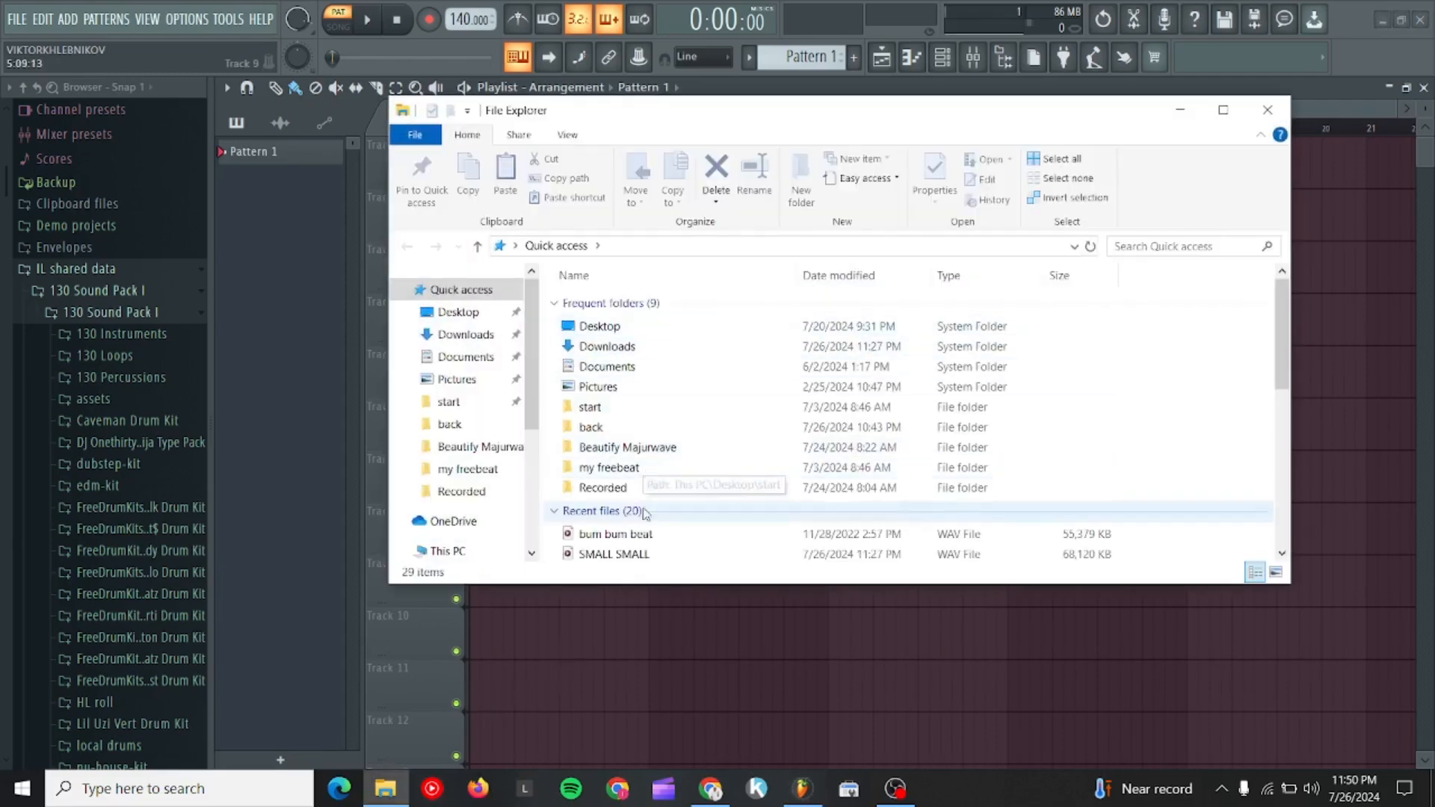
{"action": "left_click", "coordinate": [612, 553]}
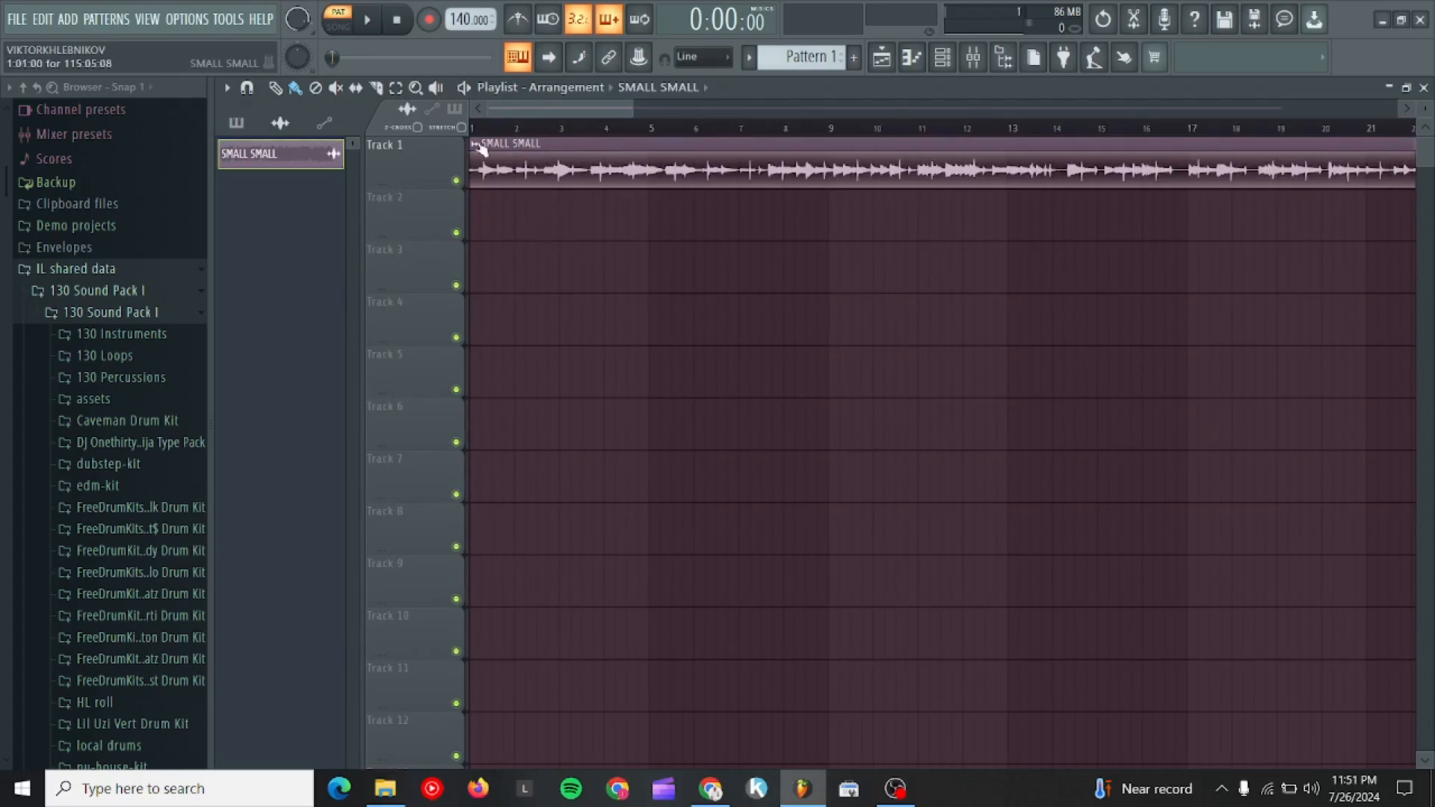
Detect the SMALL SMALL clip's tempo in the 75–150 range and apply 126 BPM to the project.
{"action": "right_click", "coordinate": [480, 151]}
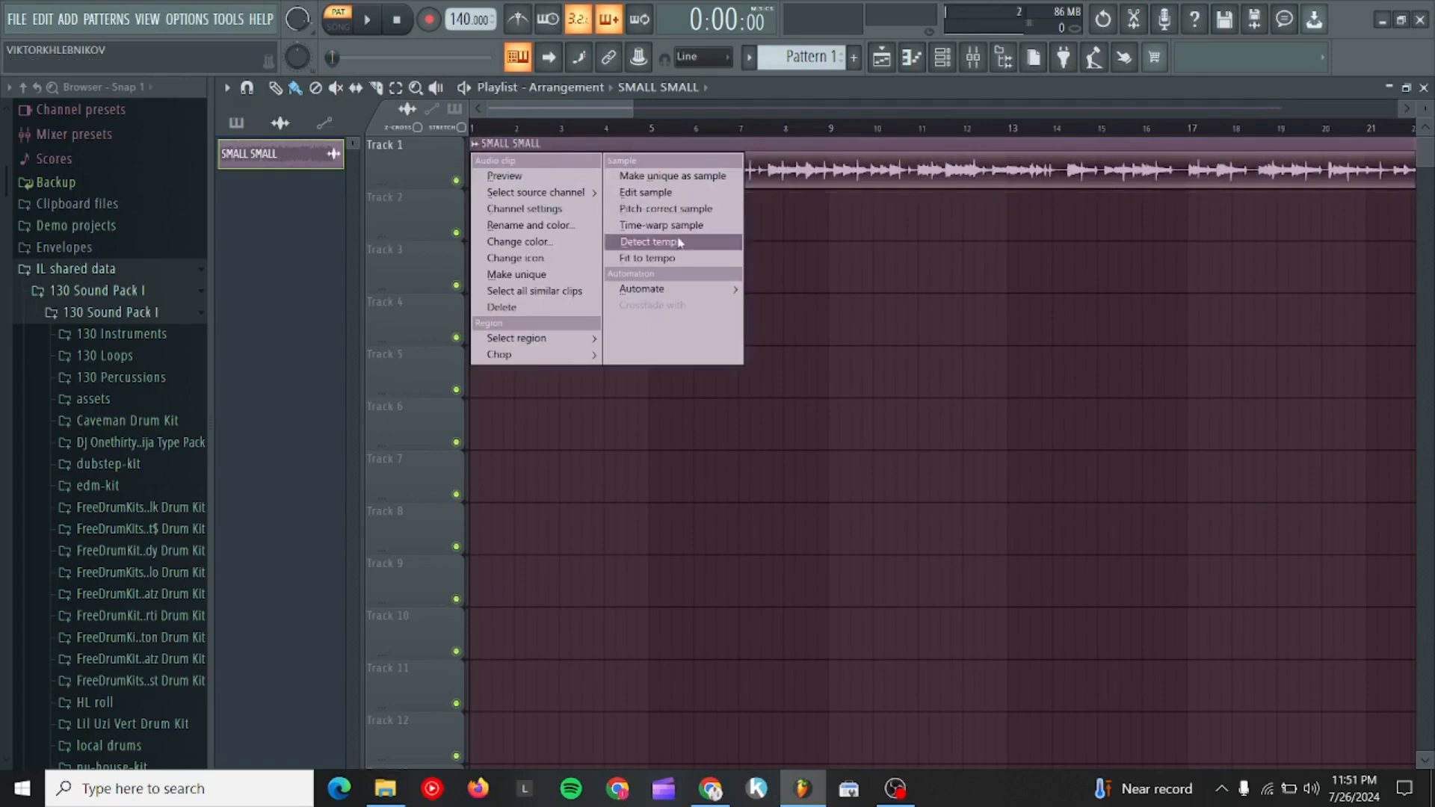
{"action": "left_click", "coordinate": [651, 240]}
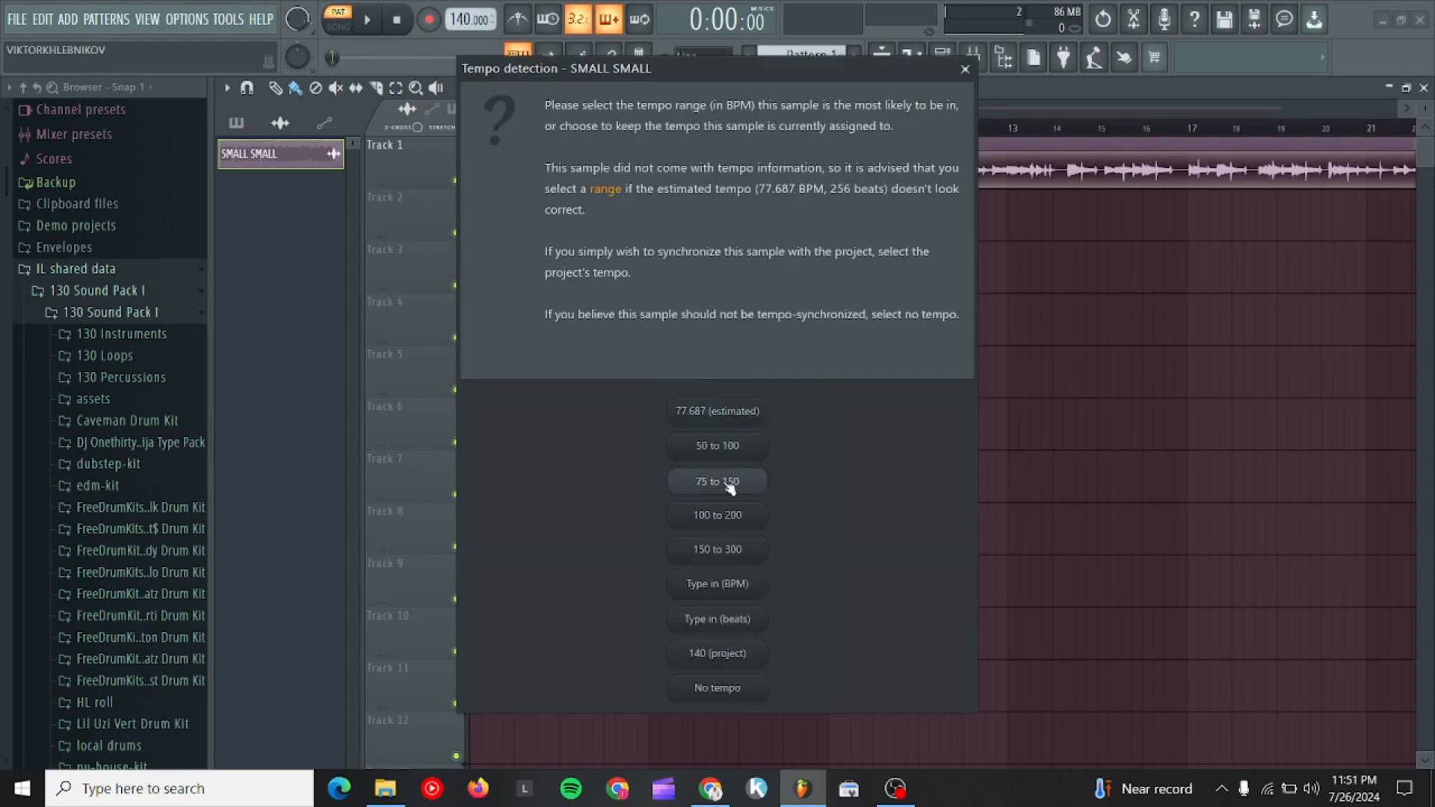
{"action": "left_click", "coordinate": [716, 479]}
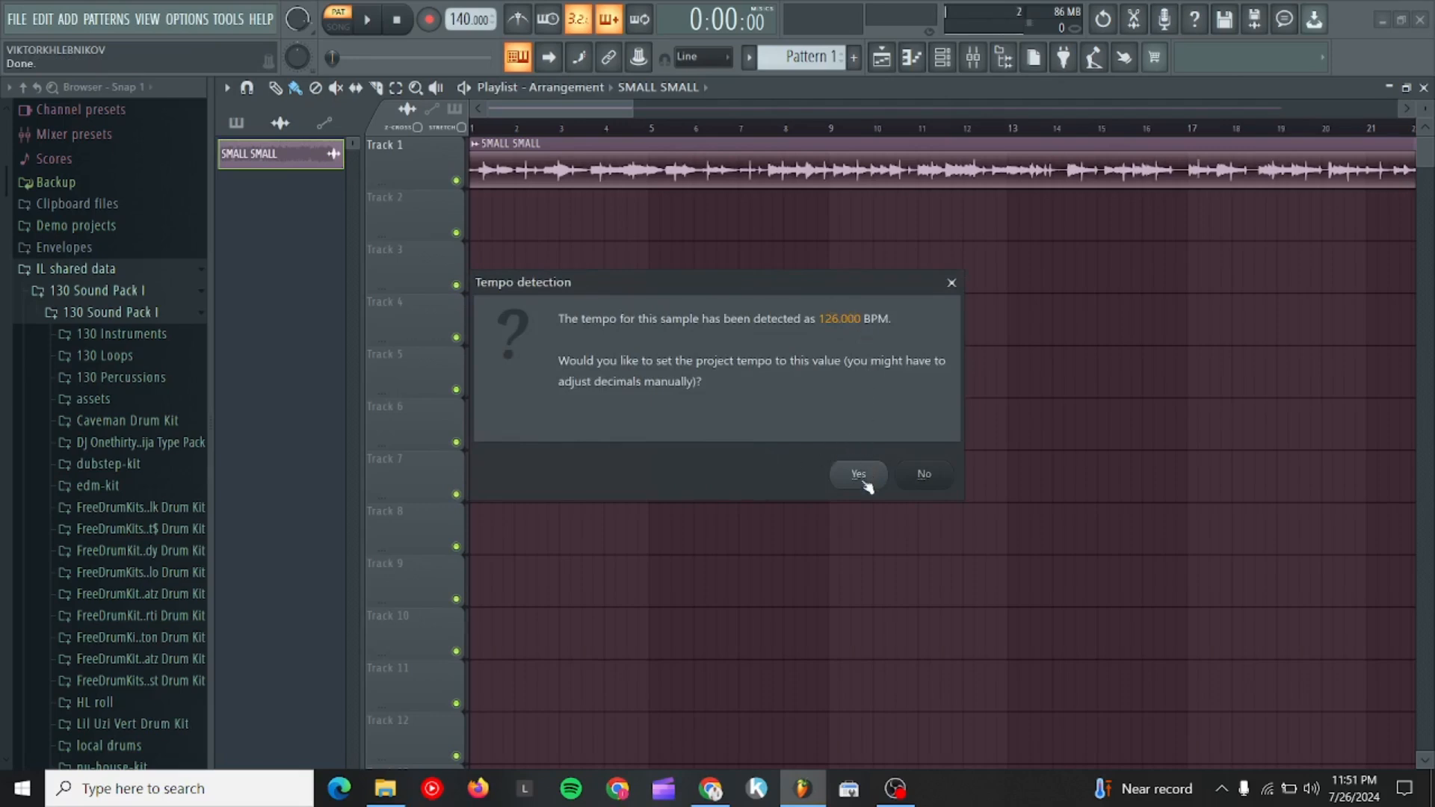
{"action": "left_click", "coordinate": [856, 474]}
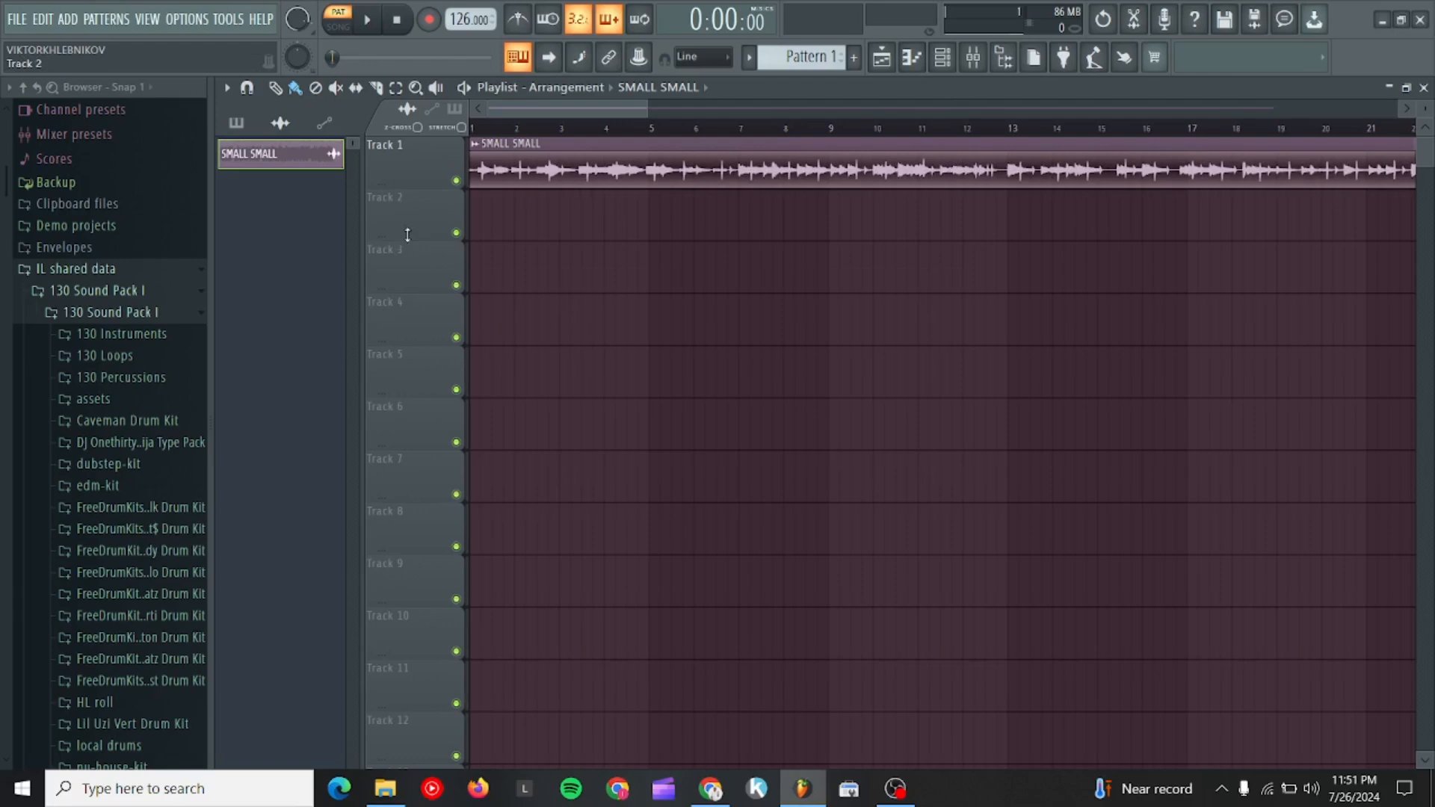
{"action": "mouse_move", "coordinate": [410, 215]}
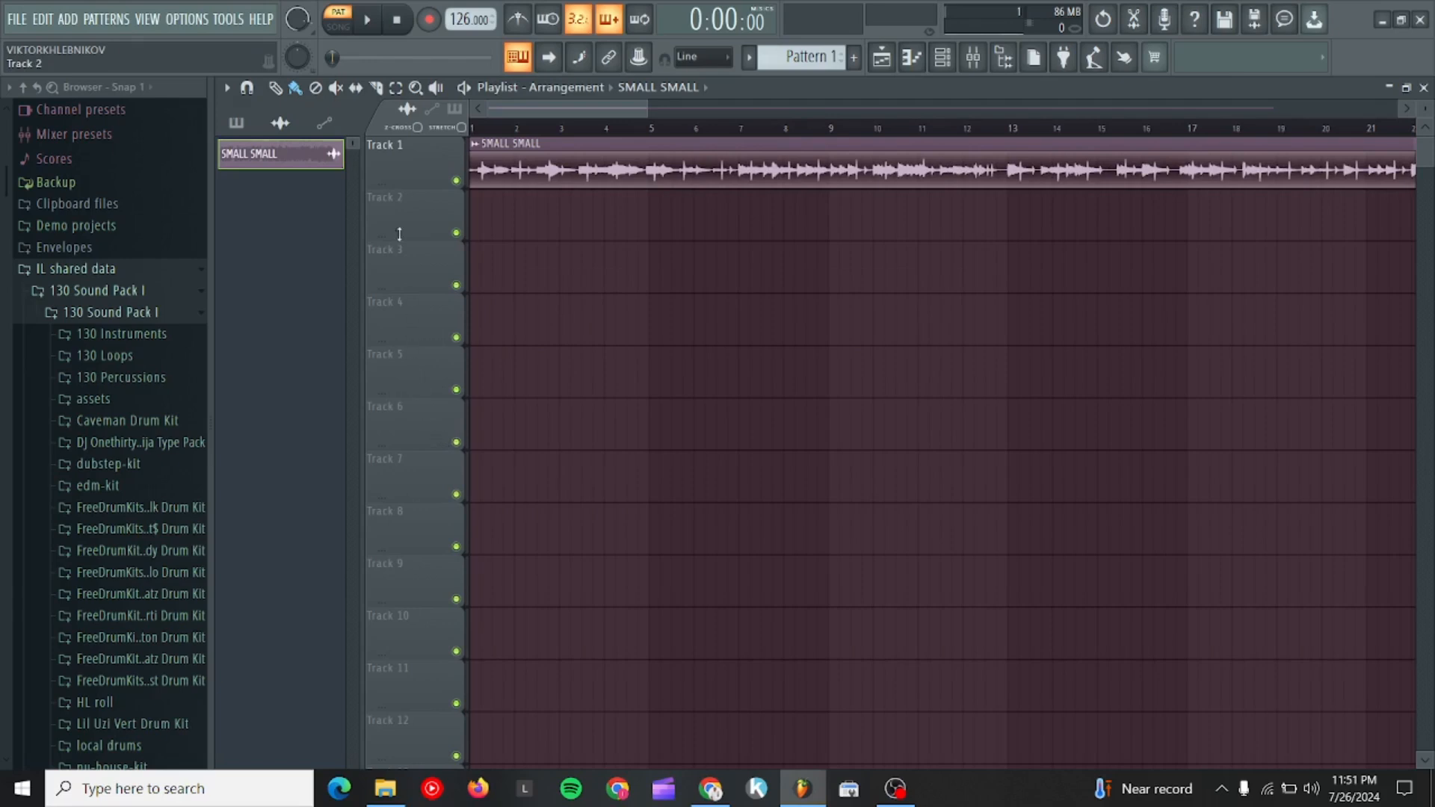
{"action": "mouse_move", "coordinate": [388, 205]}
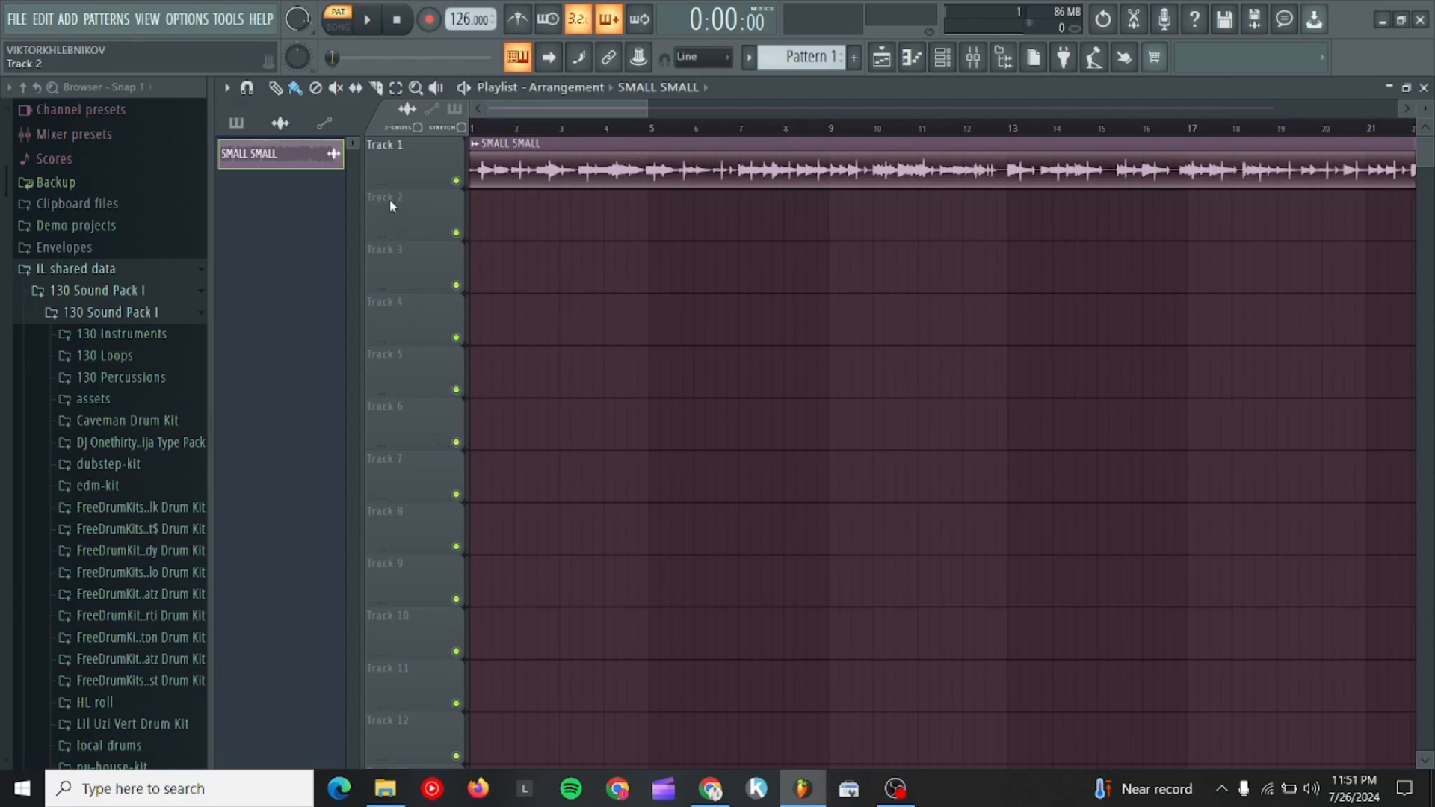
Link Track 2 to its own mixer insert and rename it 'record'.
{"action": "right_click", "coordinate": [384, 197]}
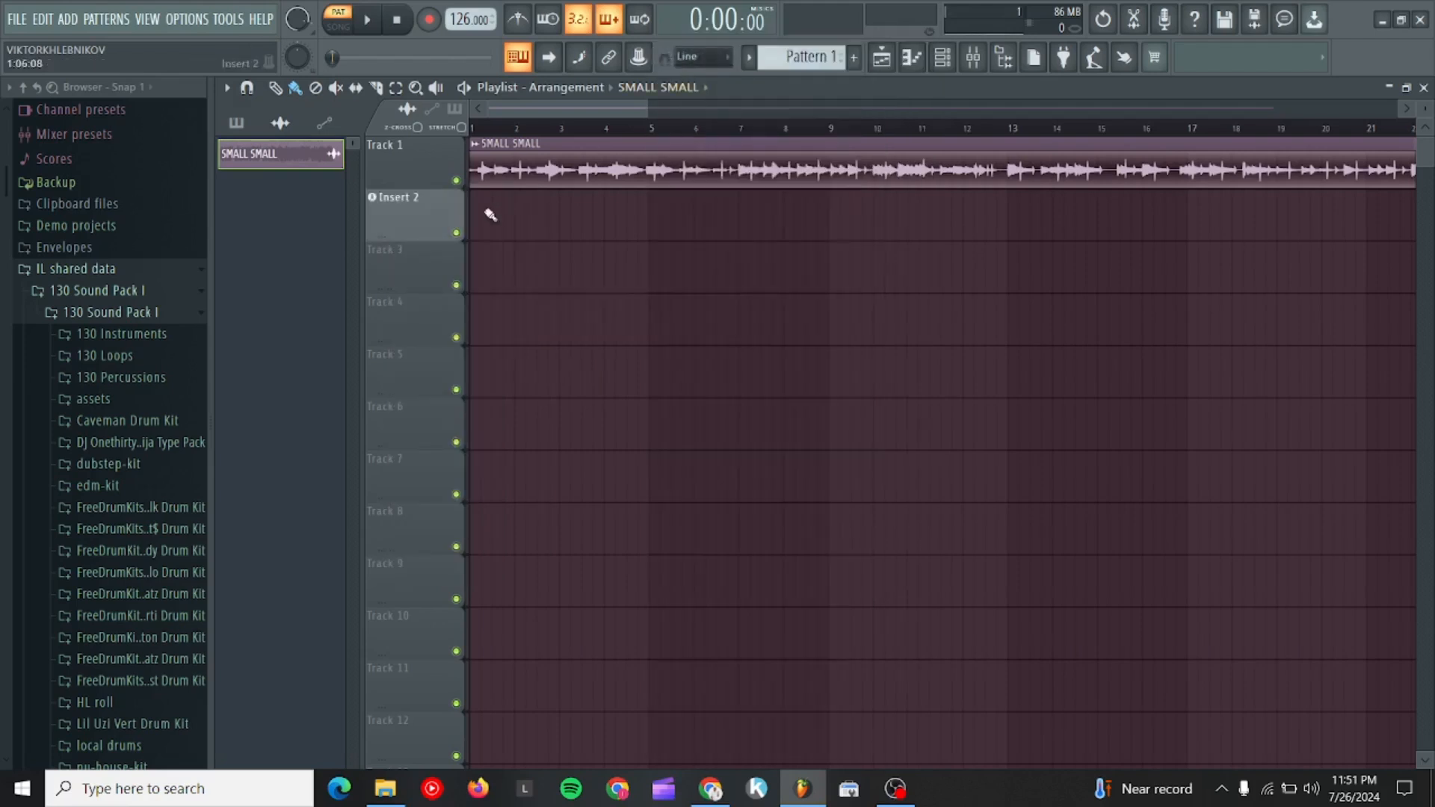
{"action": "right_click", "coordinate": [395, 197]}
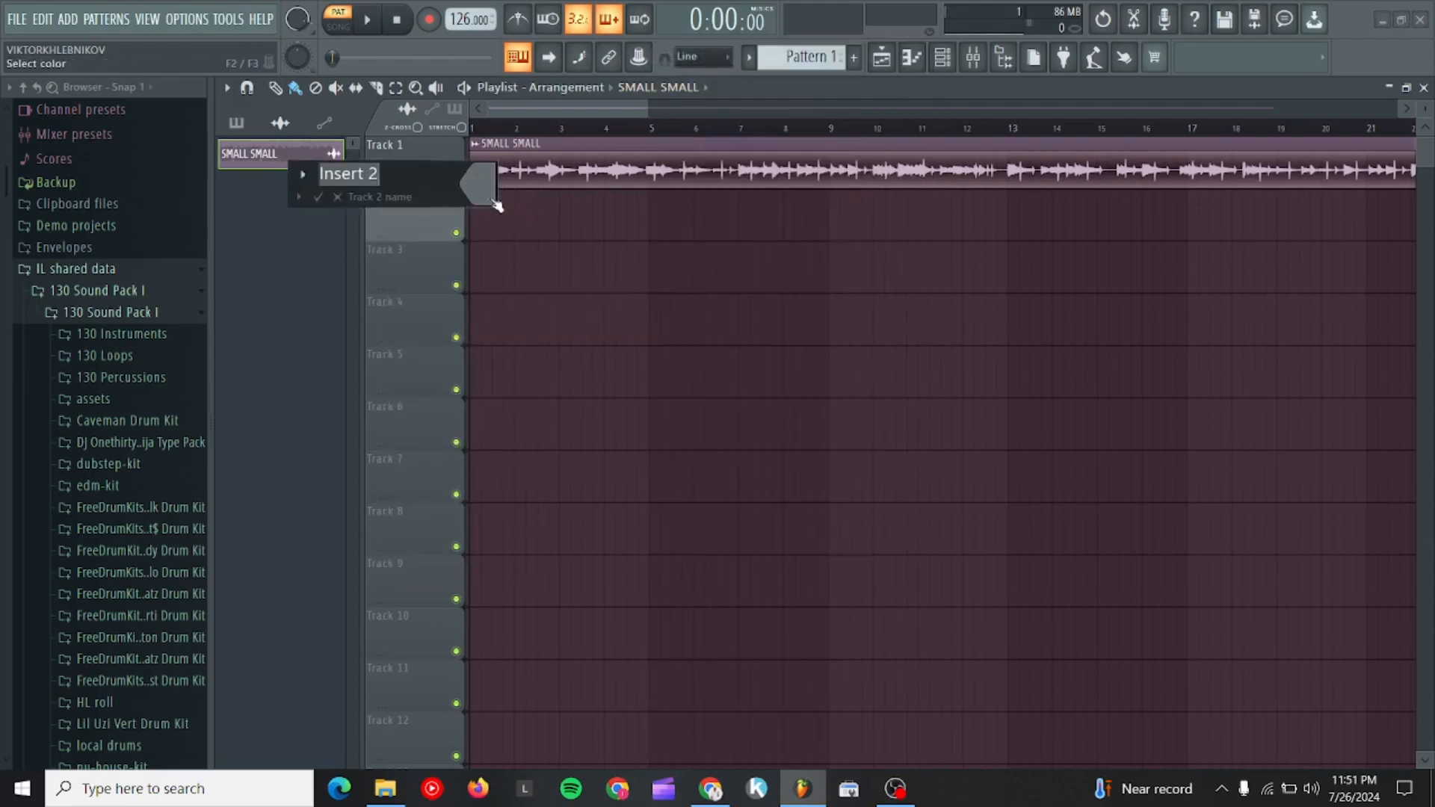
{"action": "type", "text": "record"}
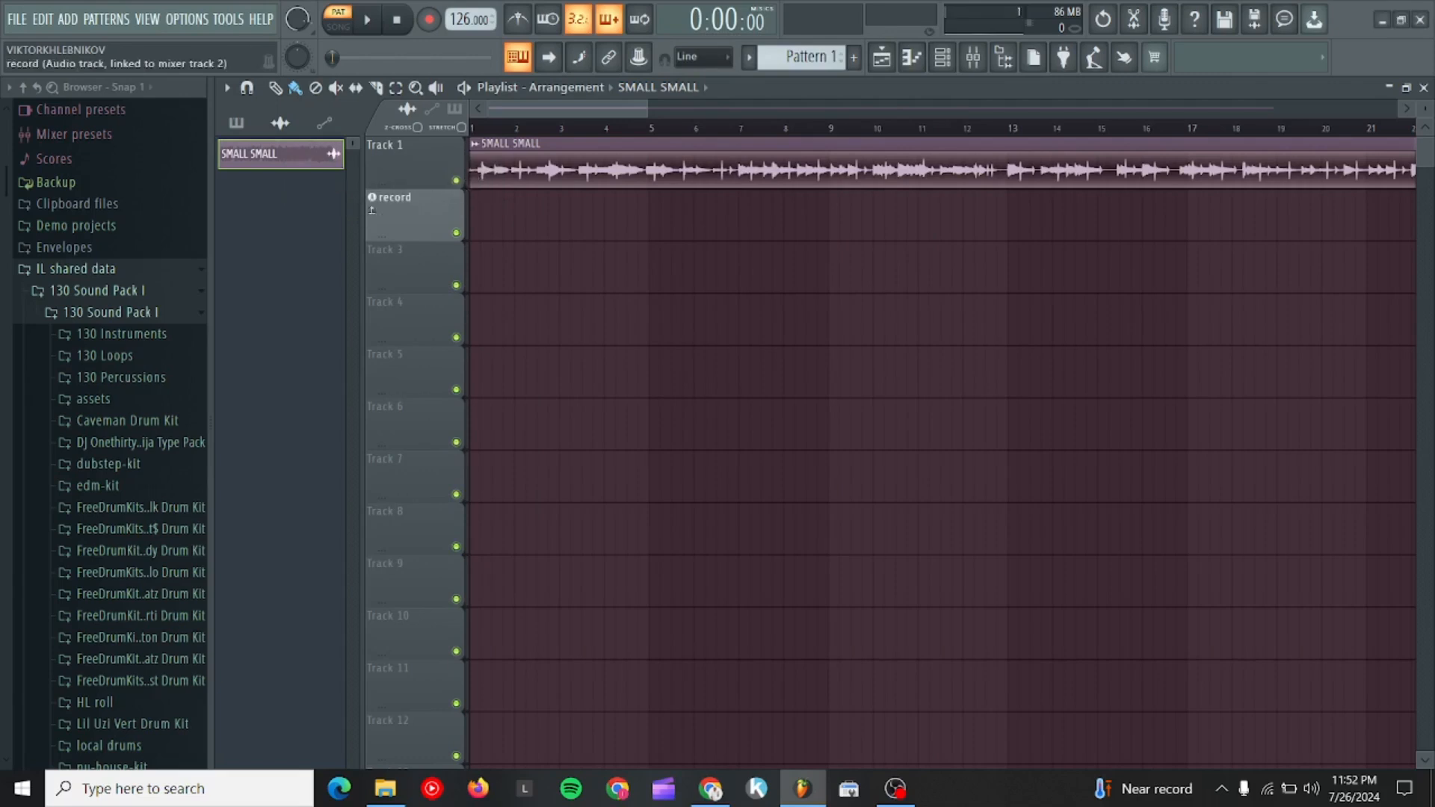
Colour the record track pink, then link Track 3 to mixer insert 3.
{"action": "right_click", "coordinate": [391, 198]}
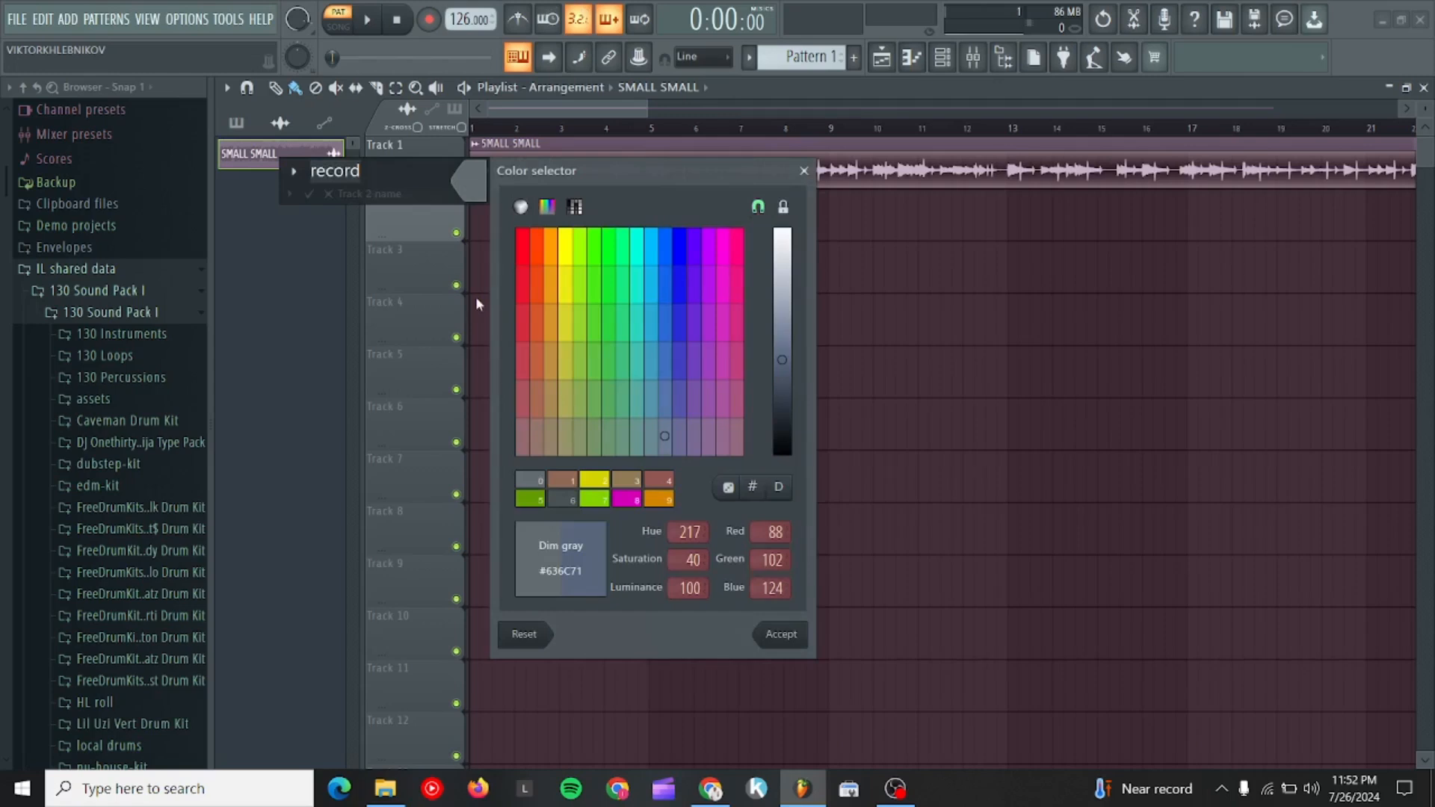
{"action": "mouse_move", "coordinate": [832, 255]}
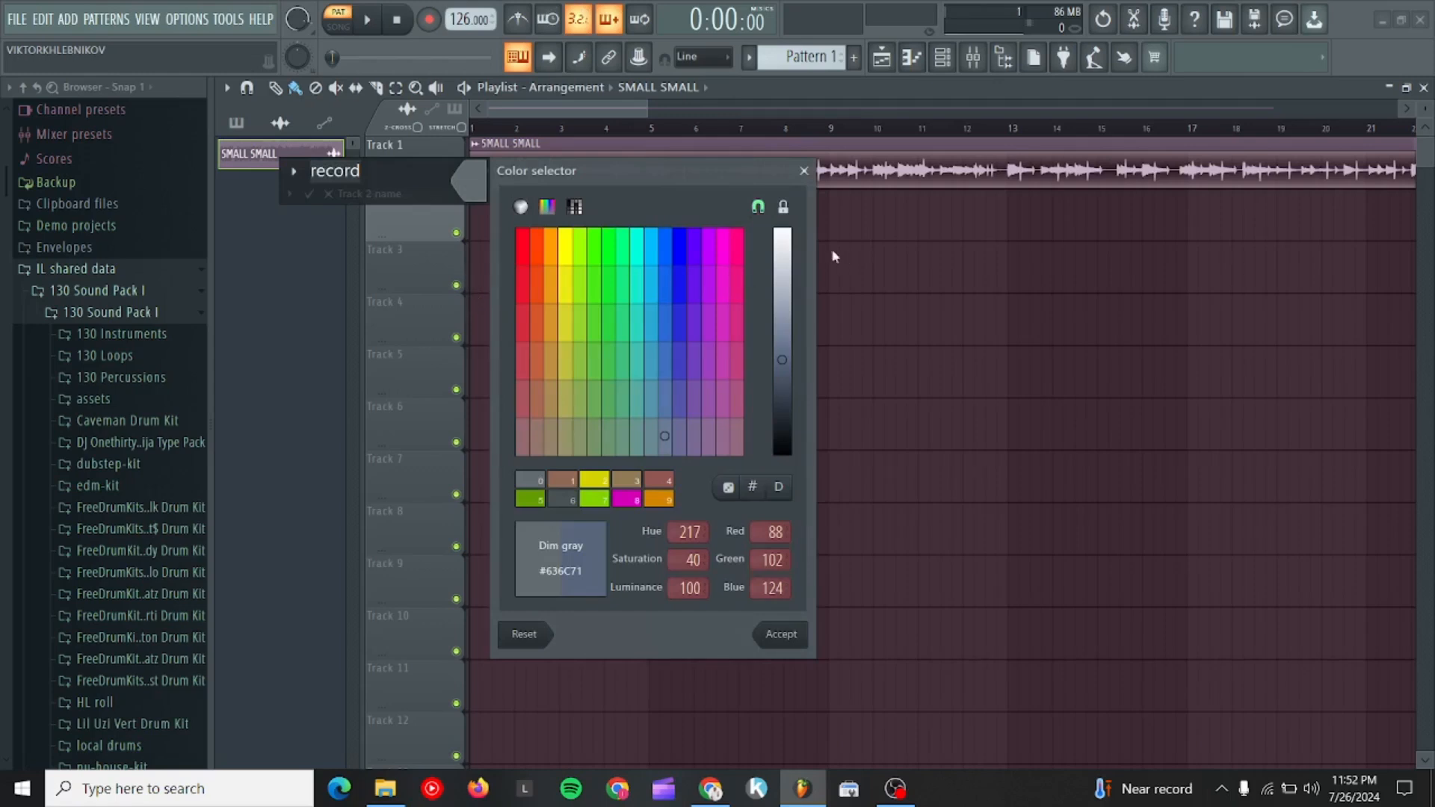
{"action": "left_click", "coordinate": [720, 247]}
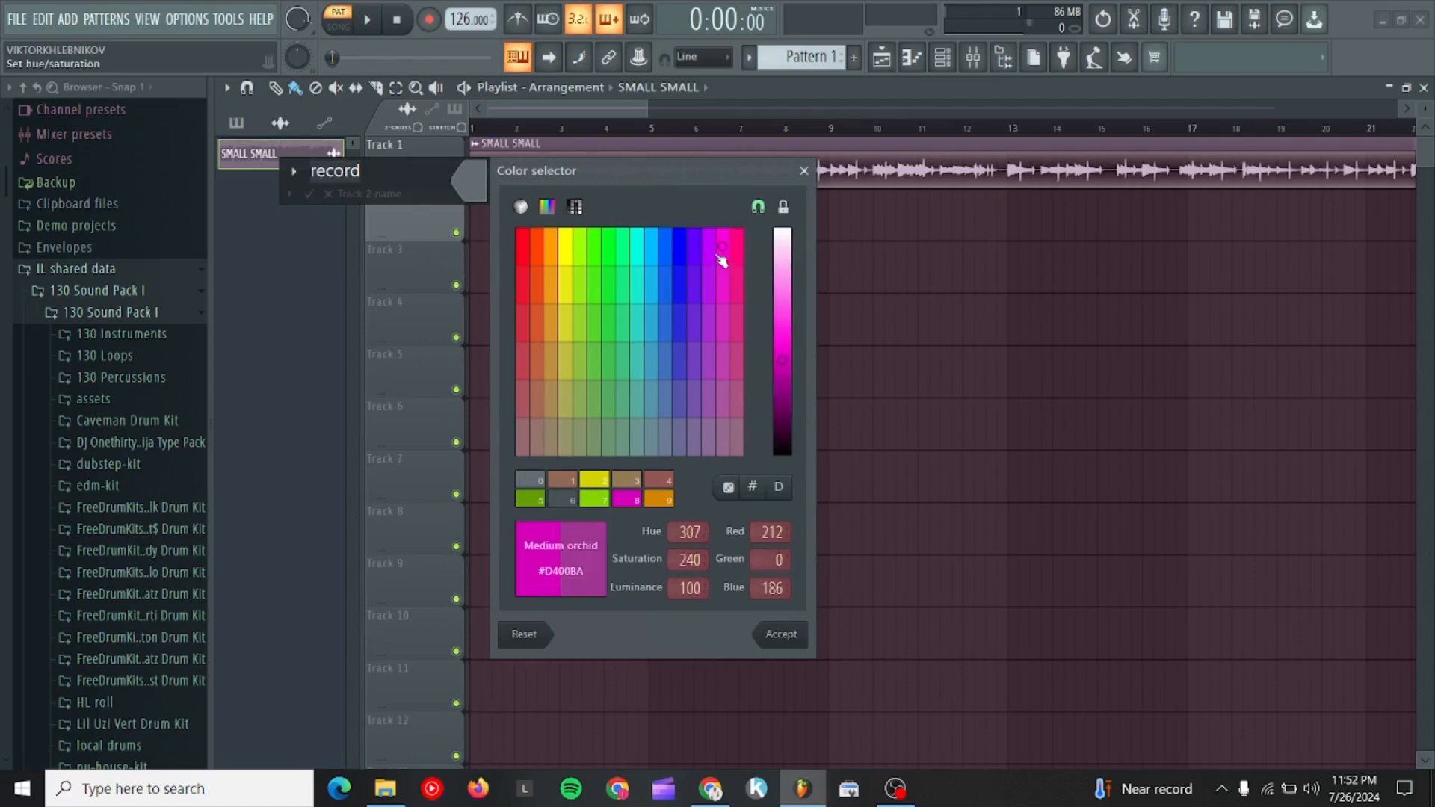
{"action": "left_click", "coordinate": [779, 634]}
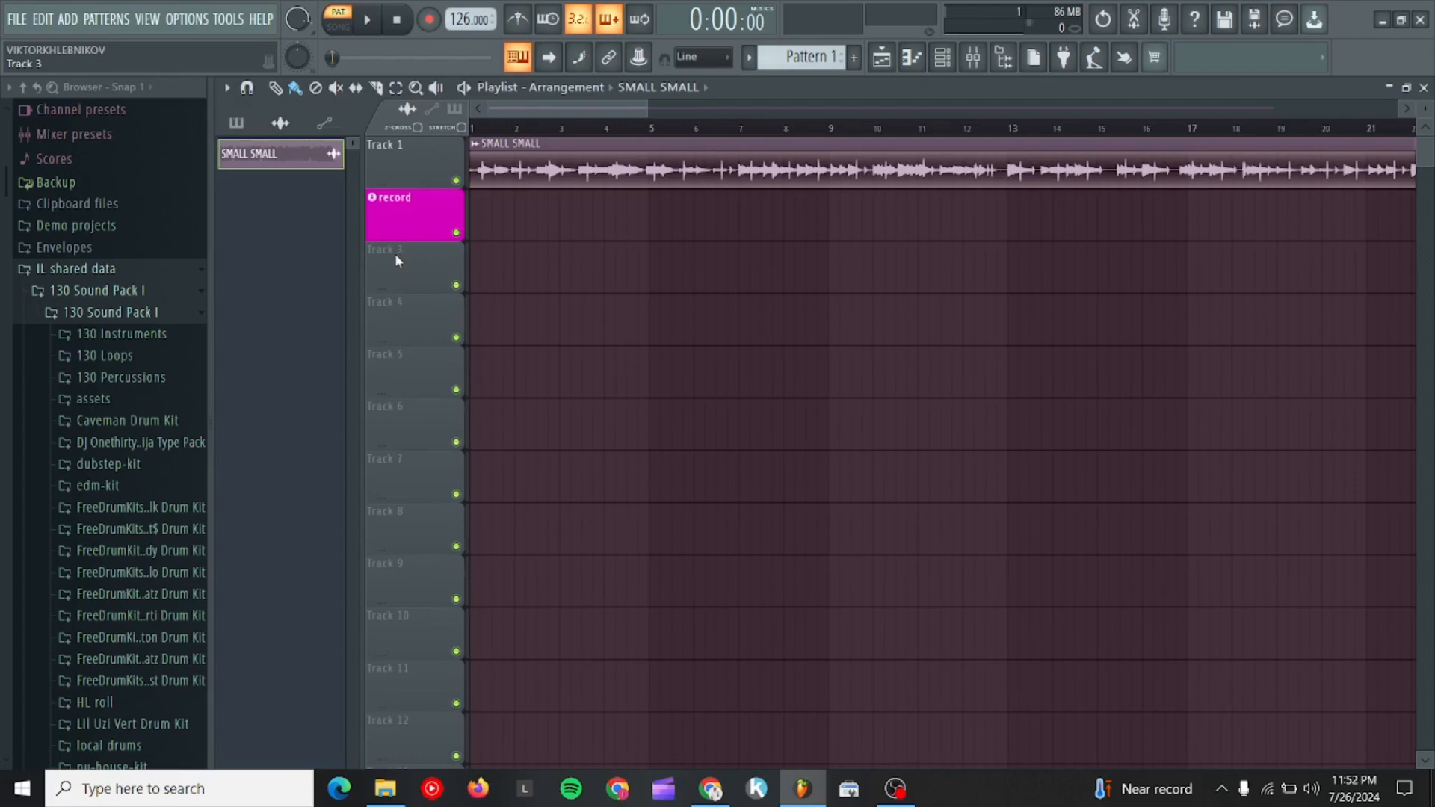
{"action": "right_click", "coordinate": [413, 251]}
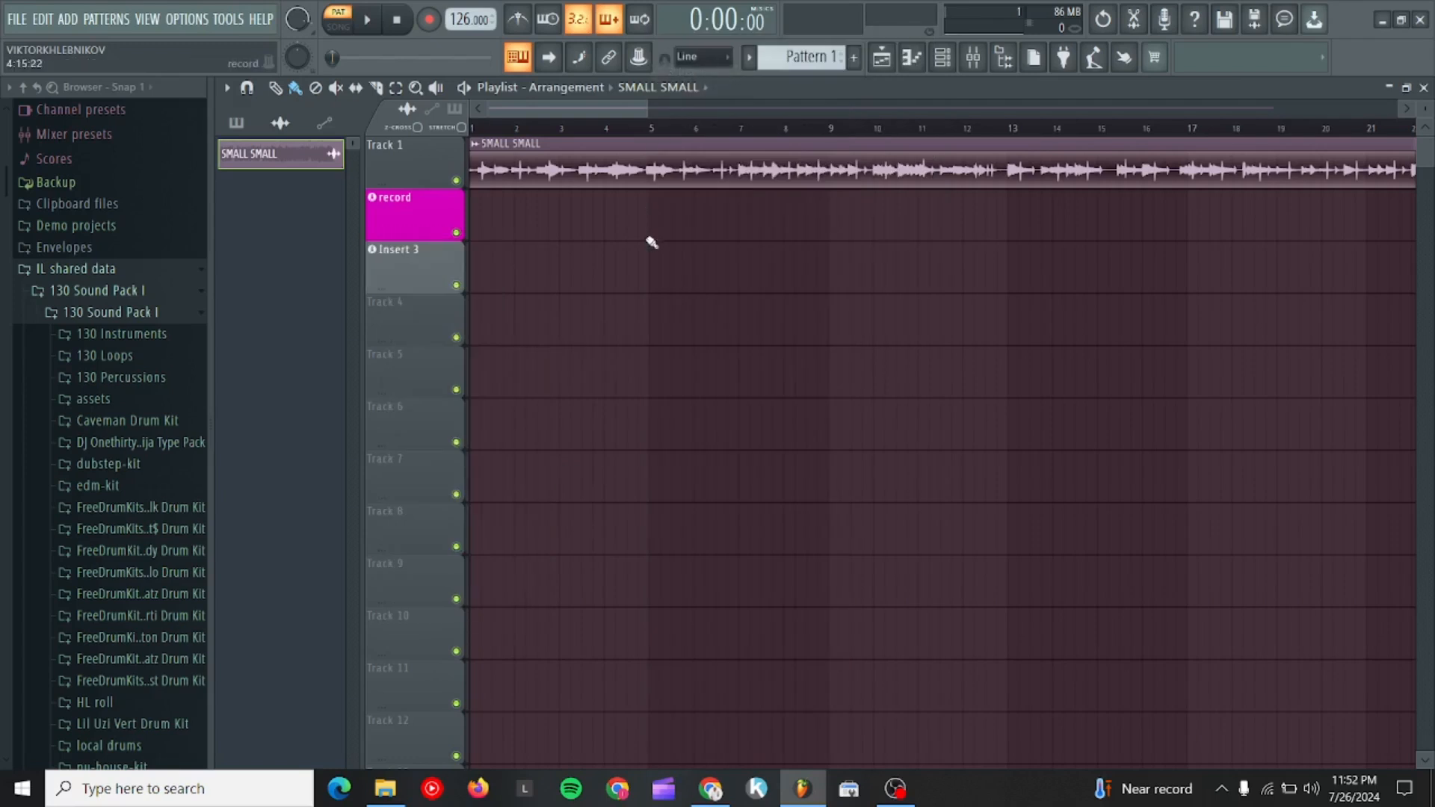
Rename Track 3 to 'main vocal' and give it a lime green colour.
{"action": "right_click", "coordinate": [395, 250]}
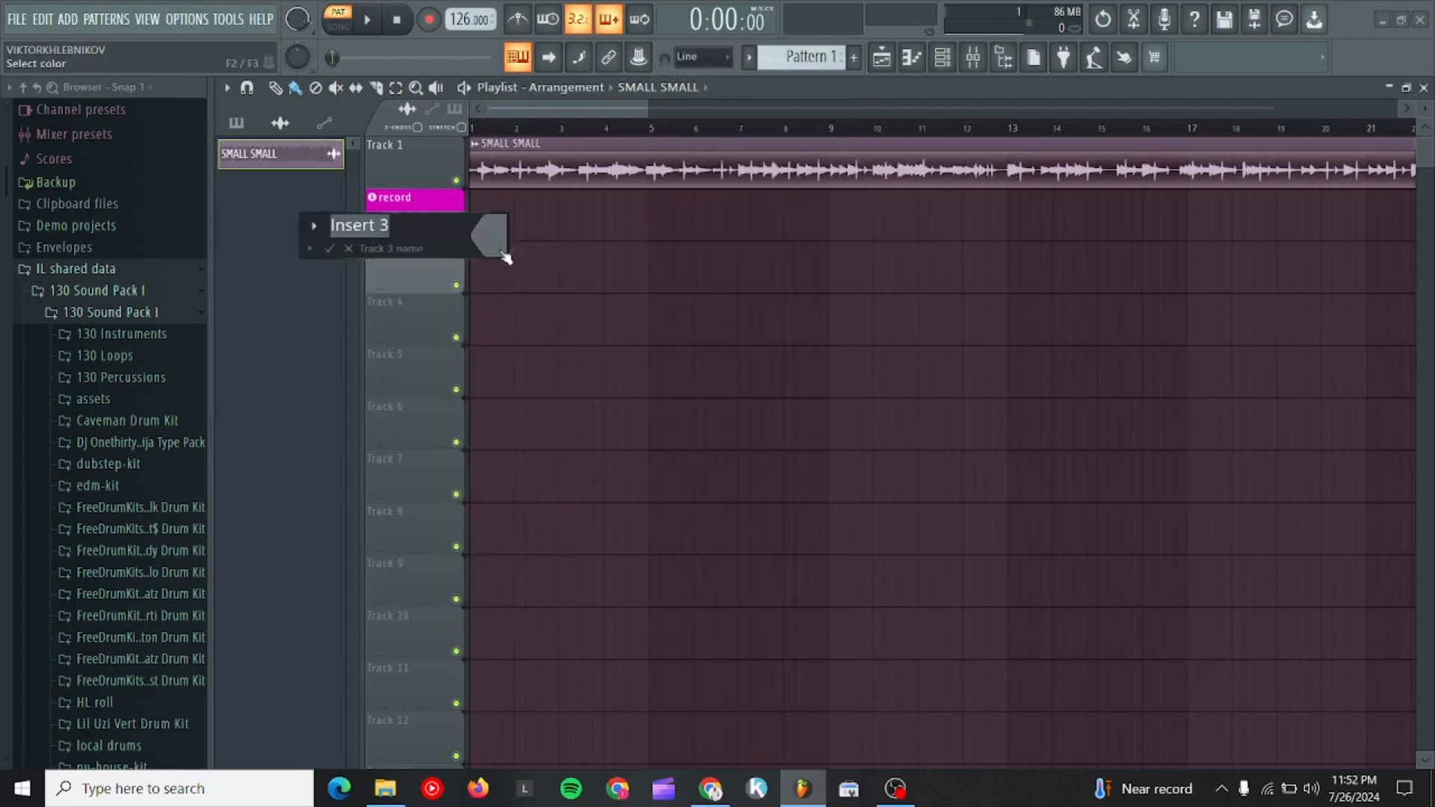
{"action": "type", "text": "main v"}
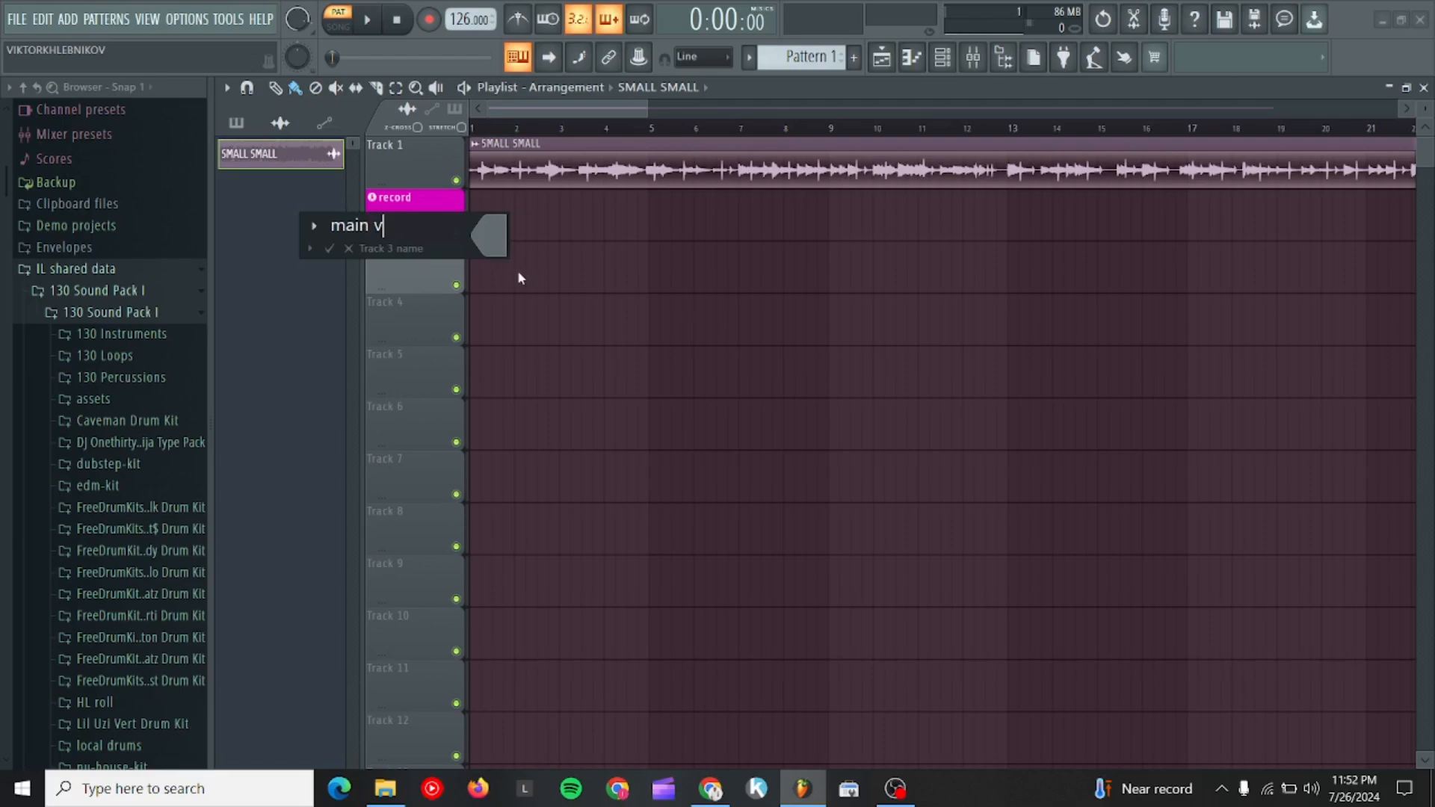
{"action": "type", "text": "o"}
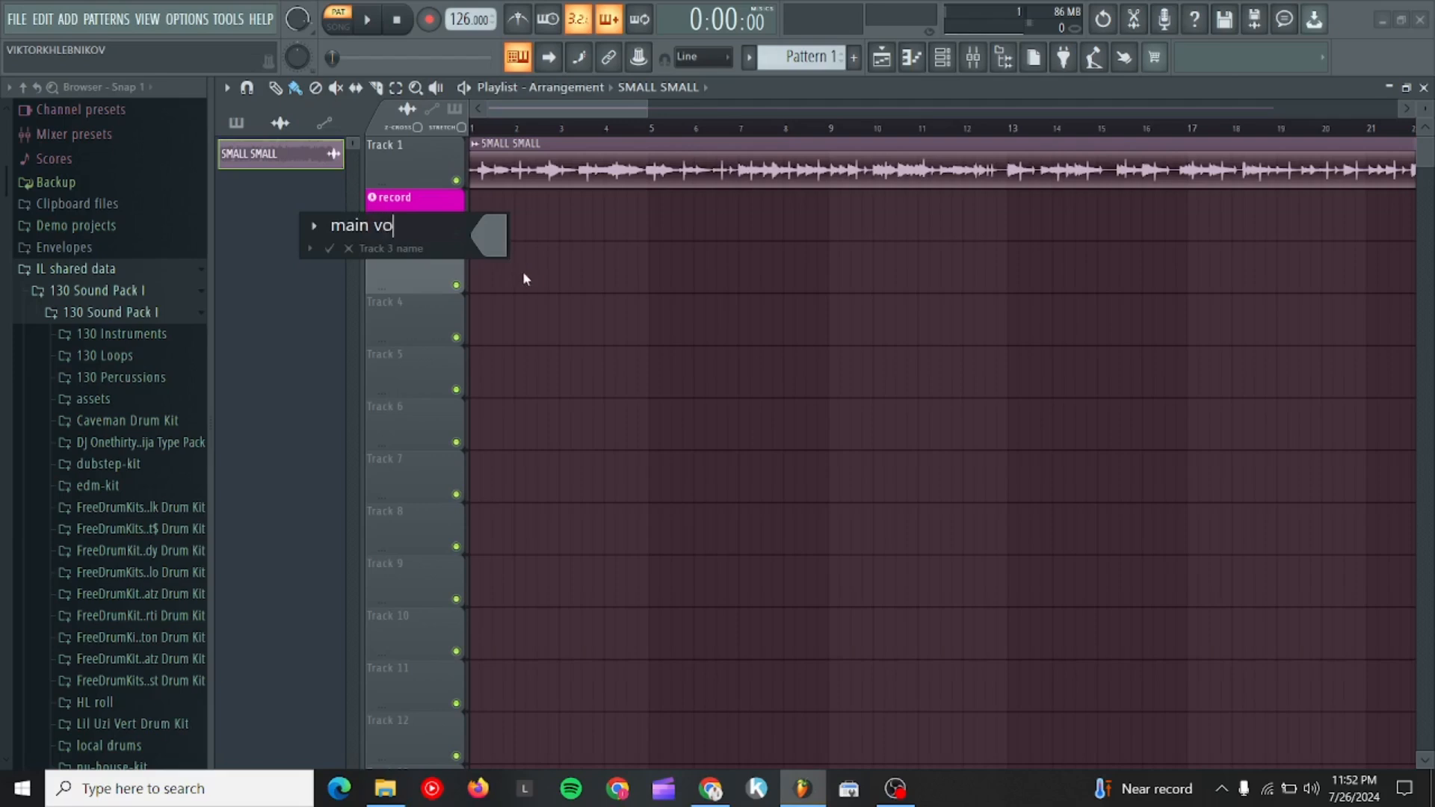
{"action": "type", "text": "cal"}
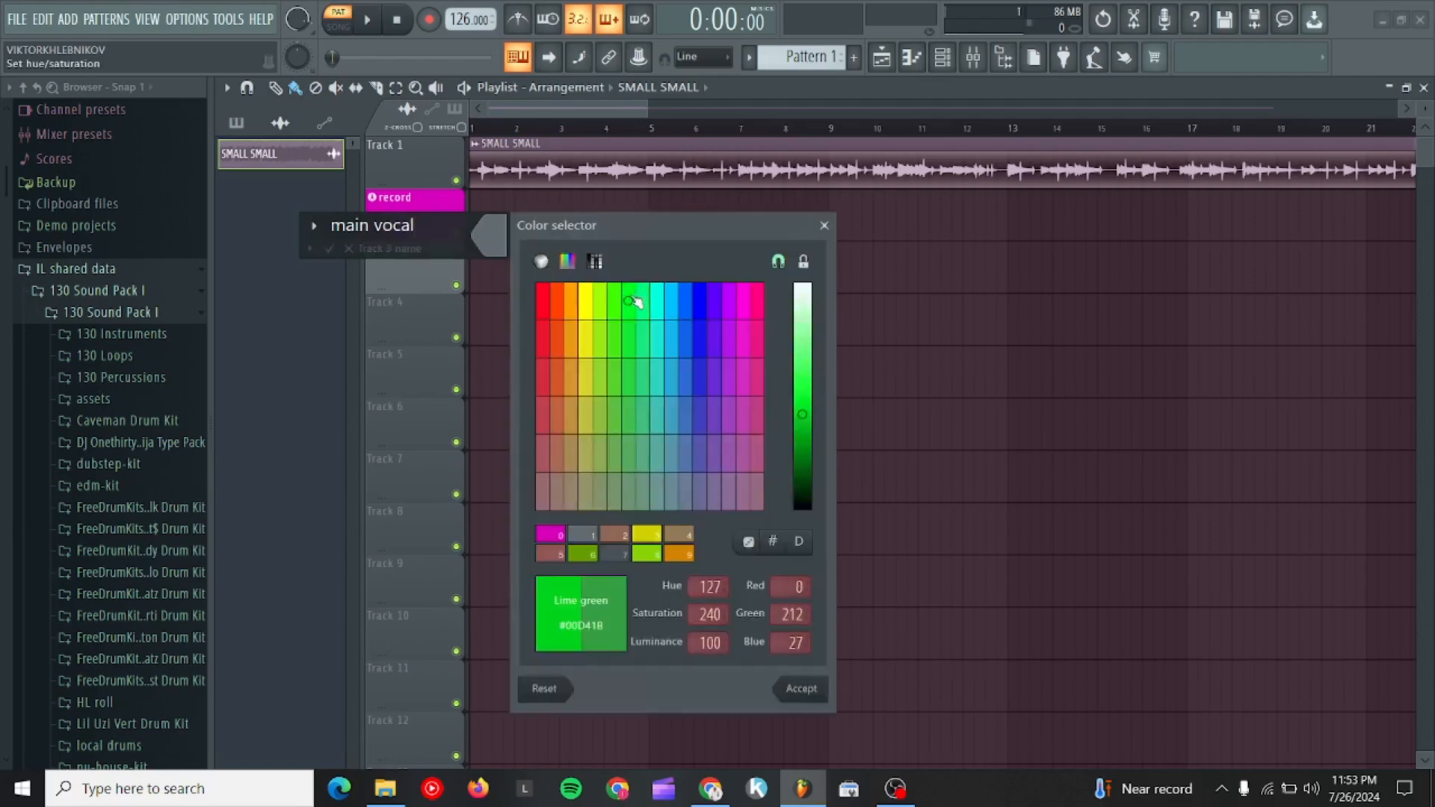
{"action": "left_click", "coordinate": [798, 687]}
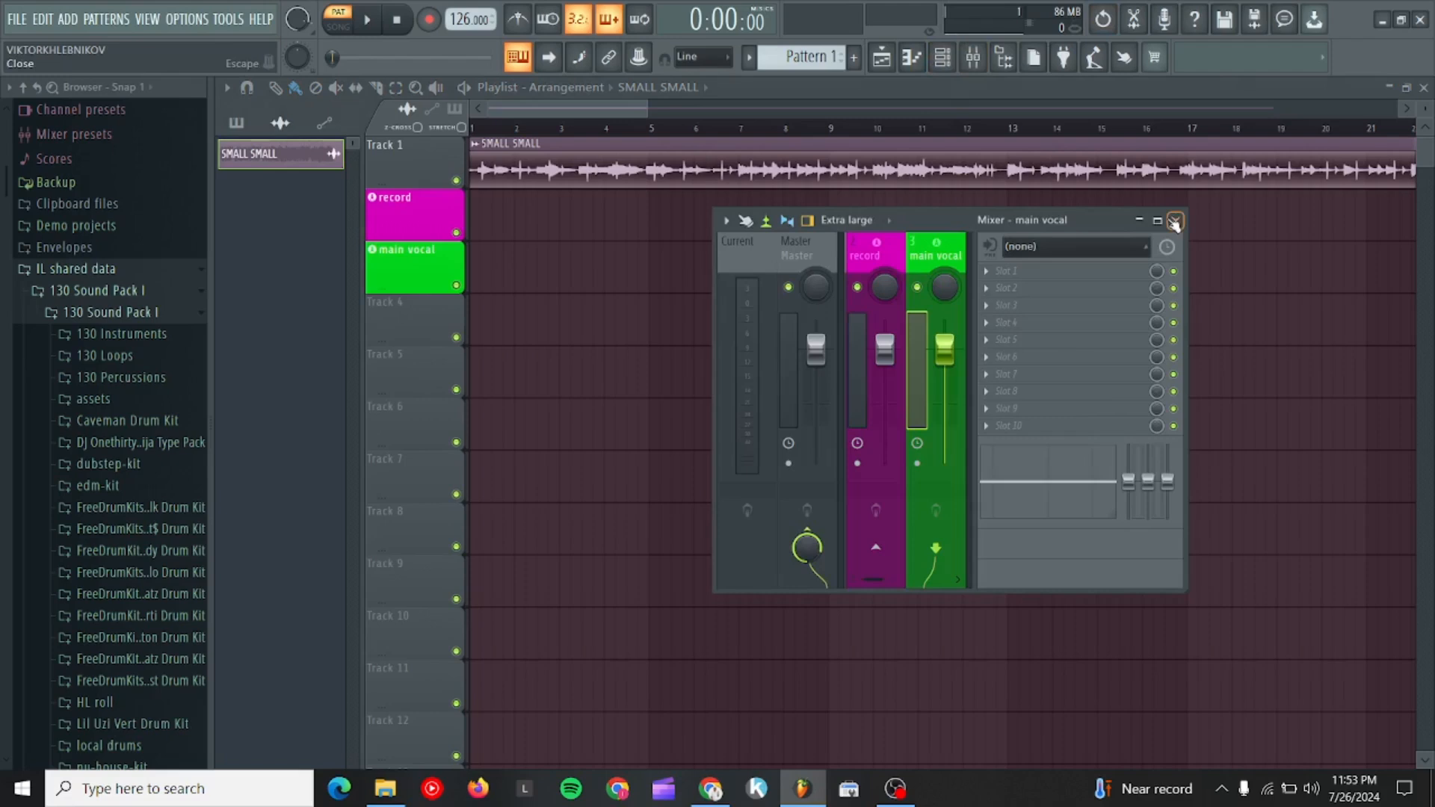
In the full Mixer, set the record insert's audio input source to In 1.
{"action": "left_click", "coordinate": [1157, 219]}
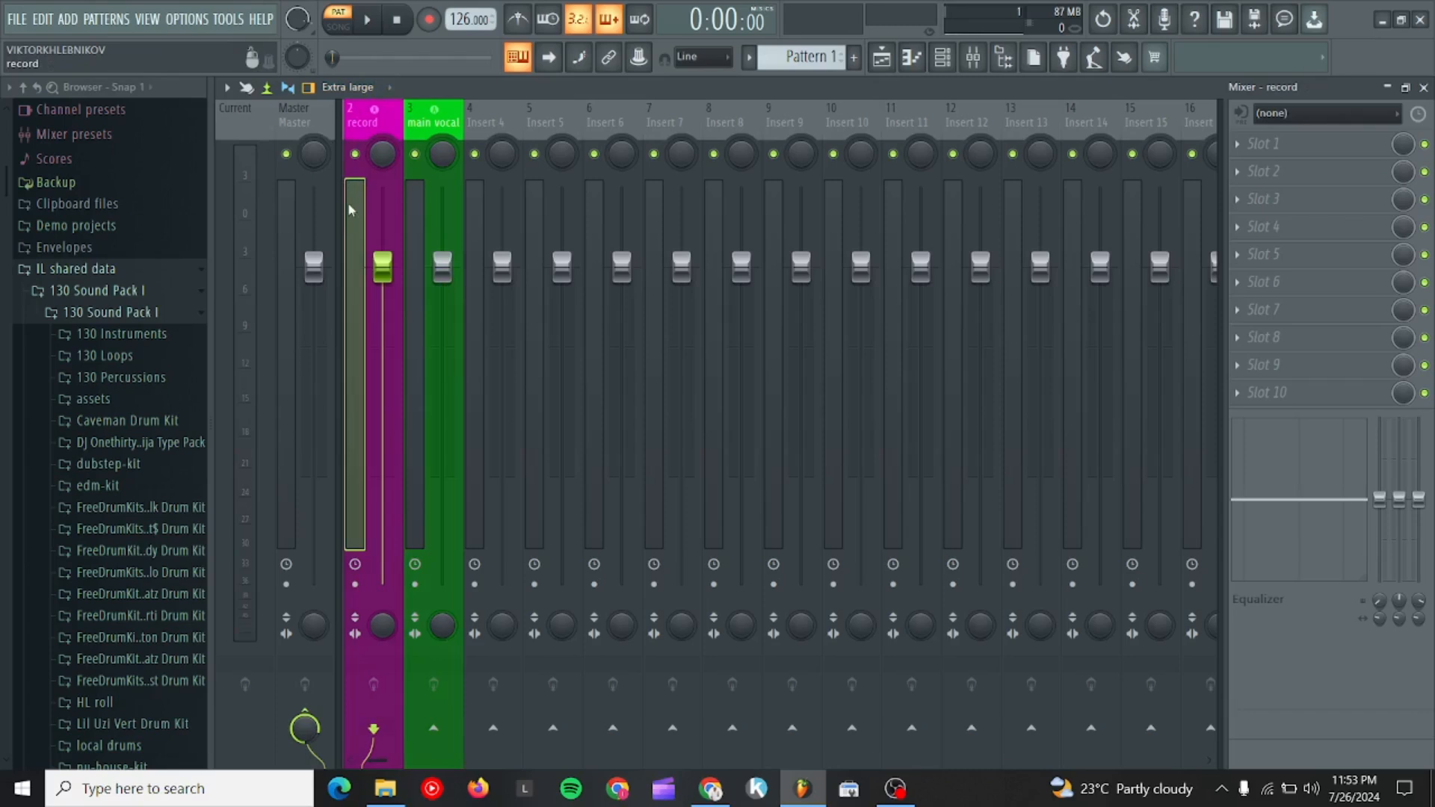
{"action": "left_click", "coordinate": [1318, 112]}
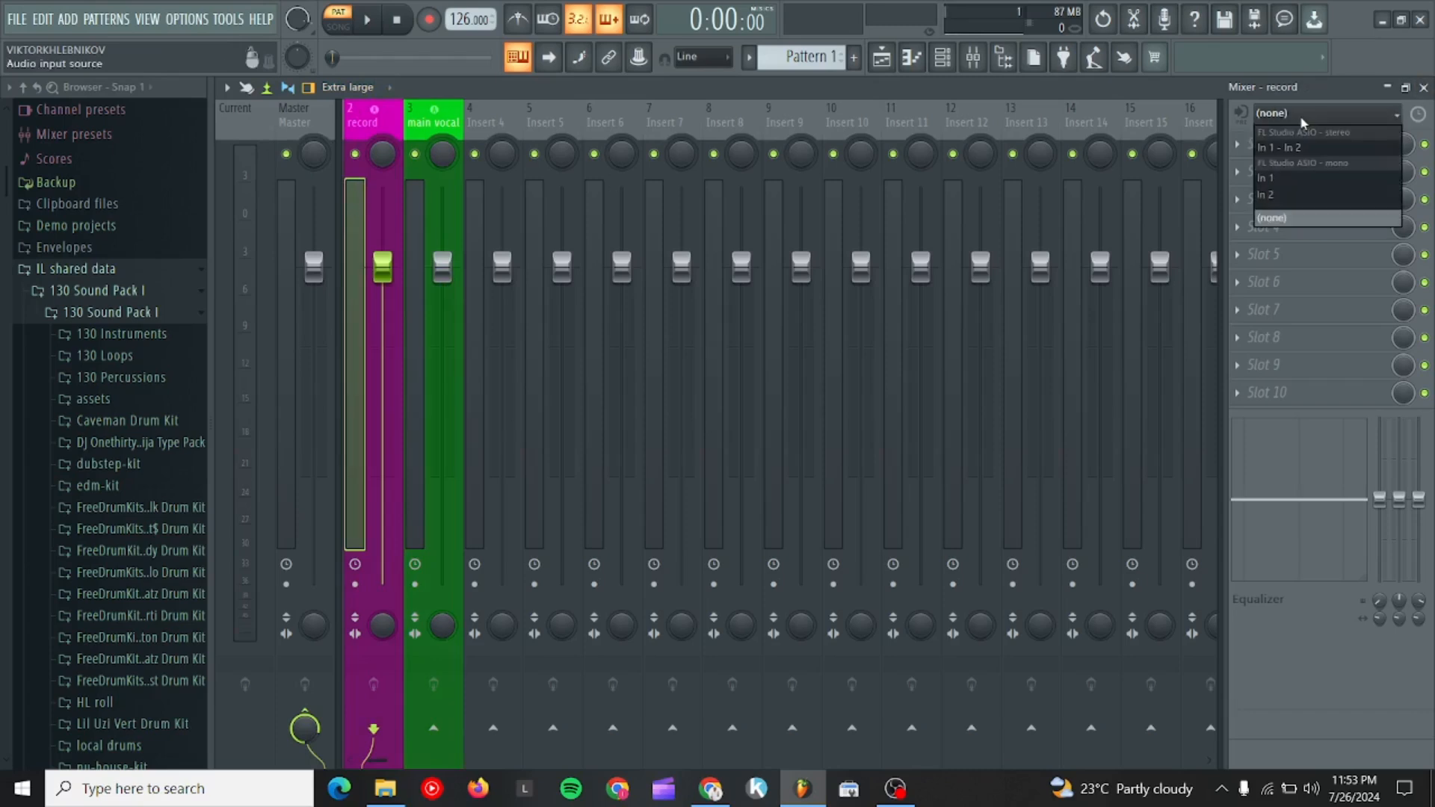
{"action": "left_click", "coordinate": [1265, 178]}
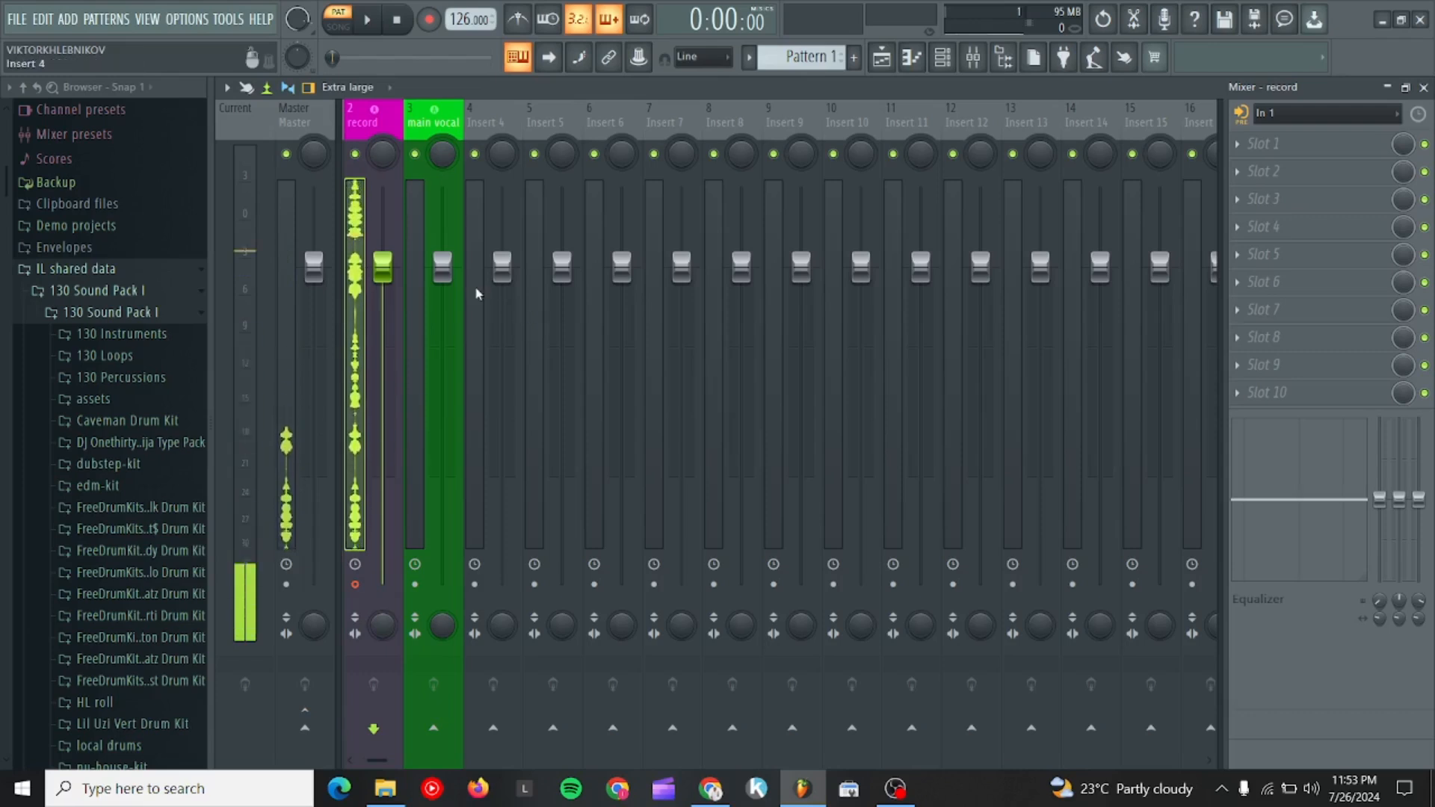
Bring up Audio settings and keep FL Studio ASIO as the audio device.
{"action": "left_click", "coordinate": [185, 19]}
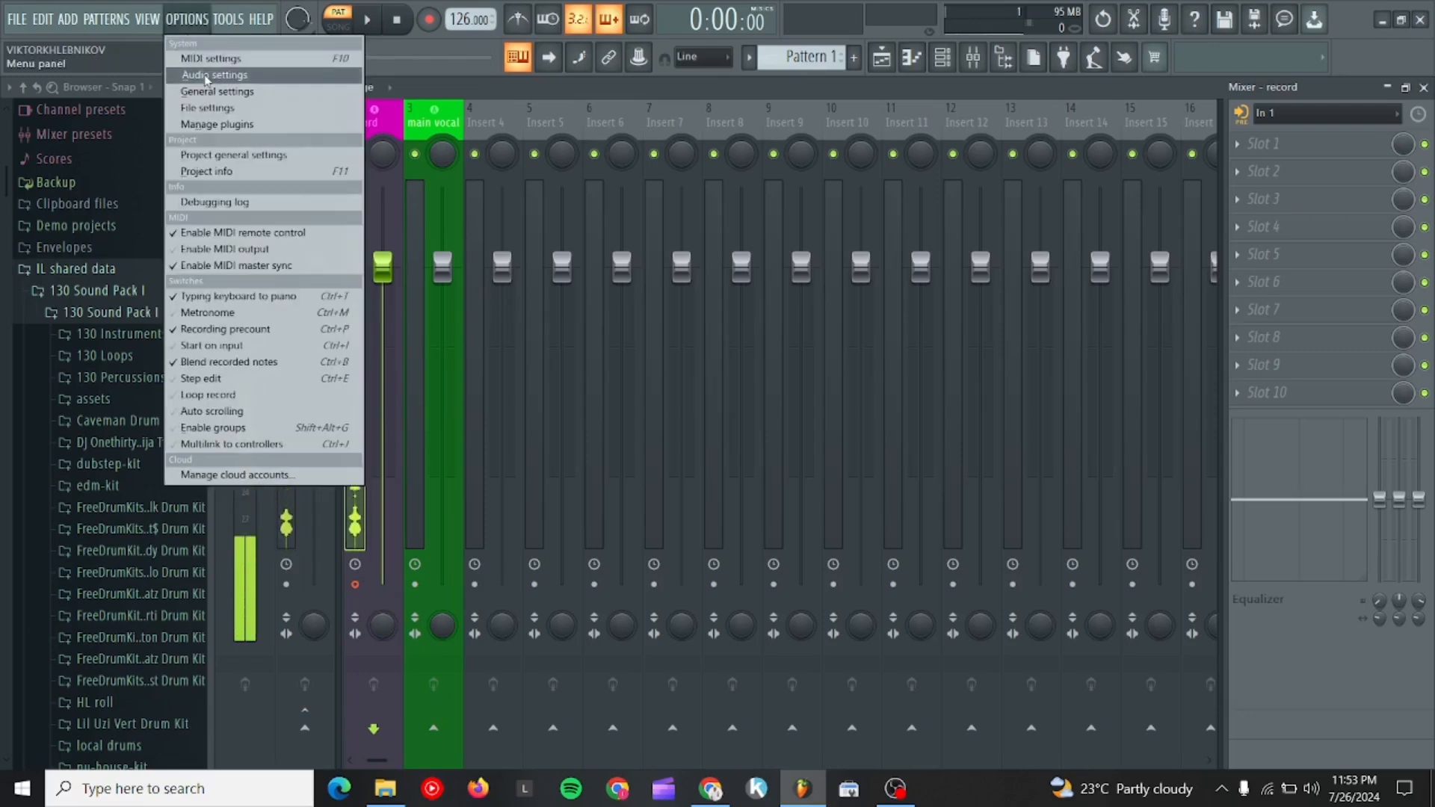
{"action": "left_click", "coordinate": [214, 75]}
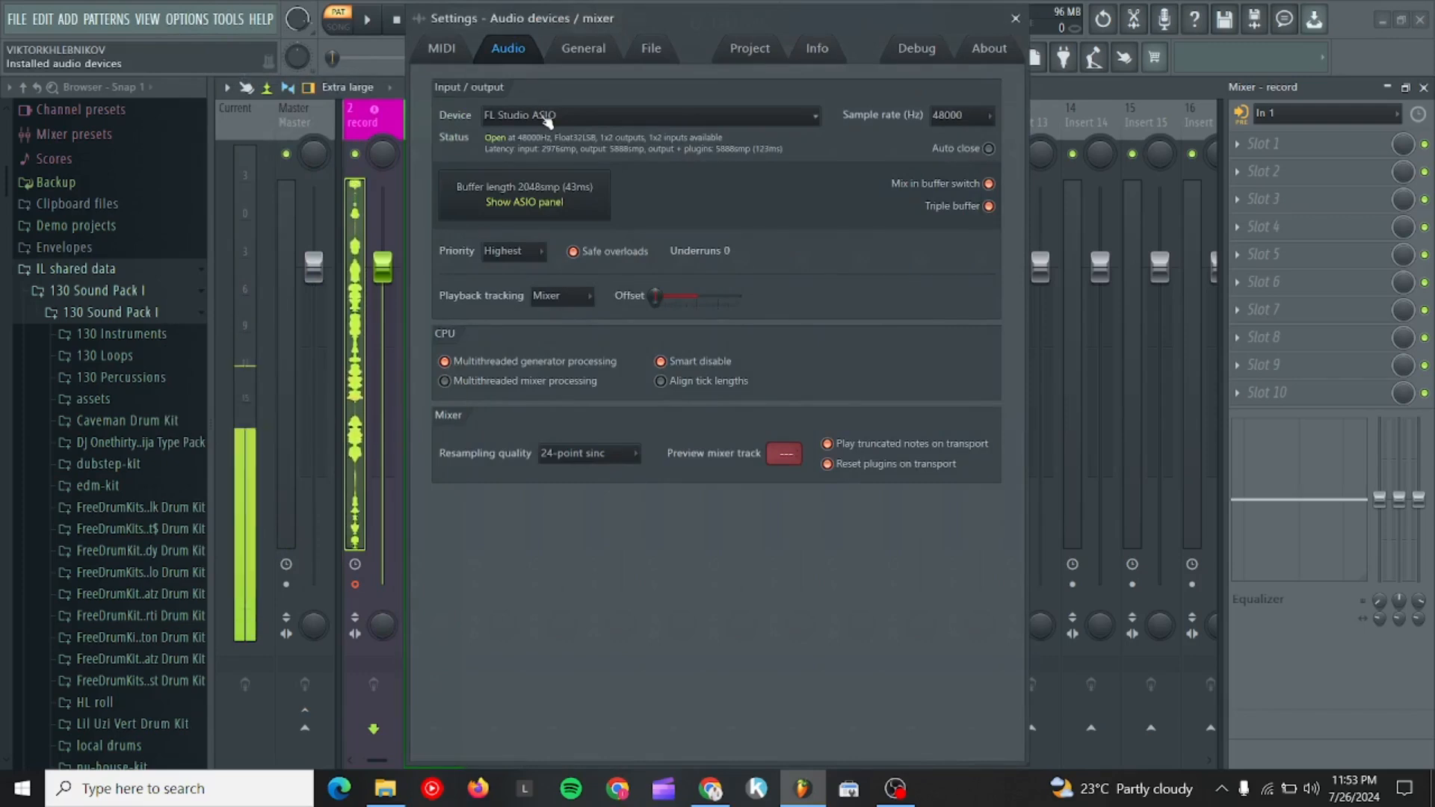
{"action": "left_click", "coordinate": [647, 115]}
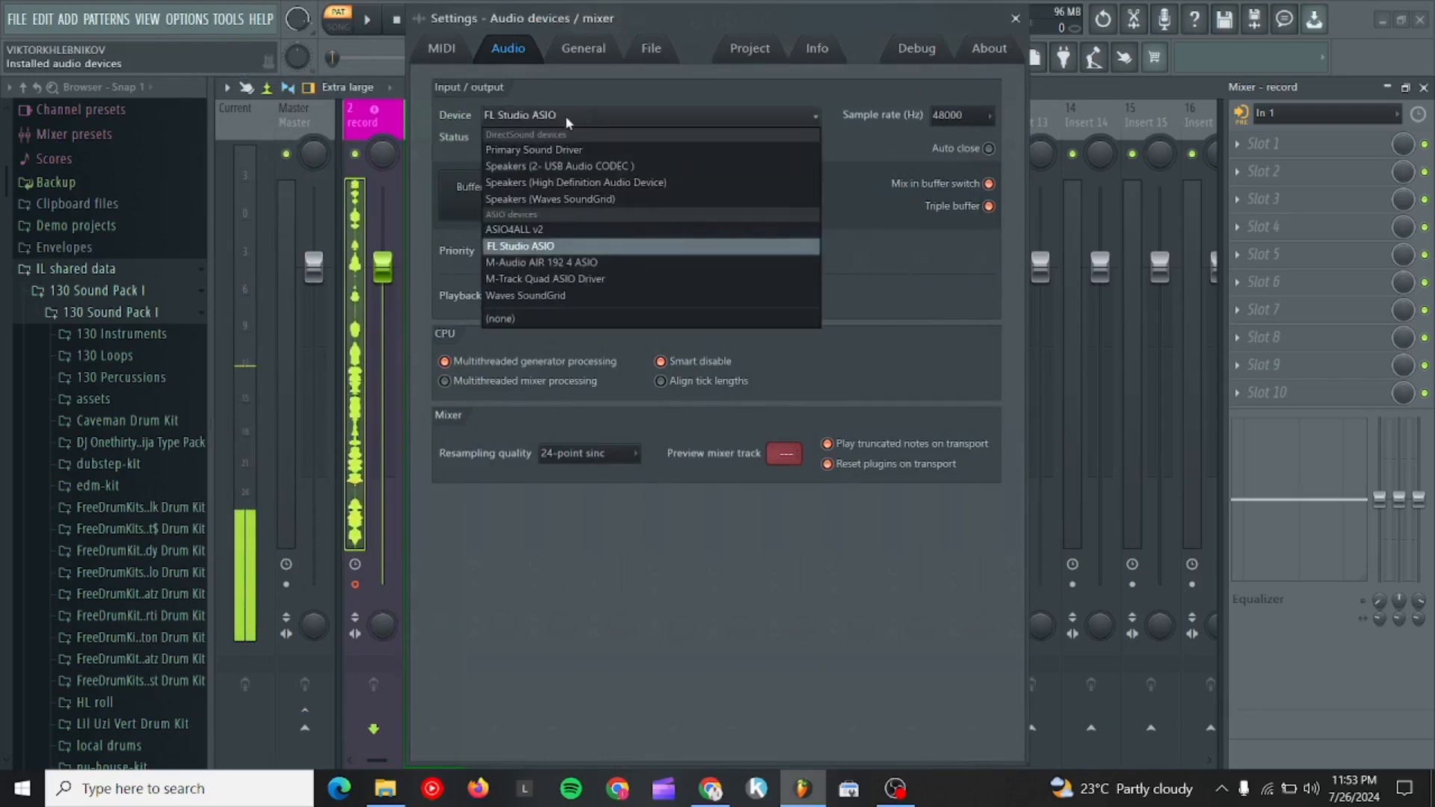
{"action": "mouse_move", "coordinate": [541, 263]}
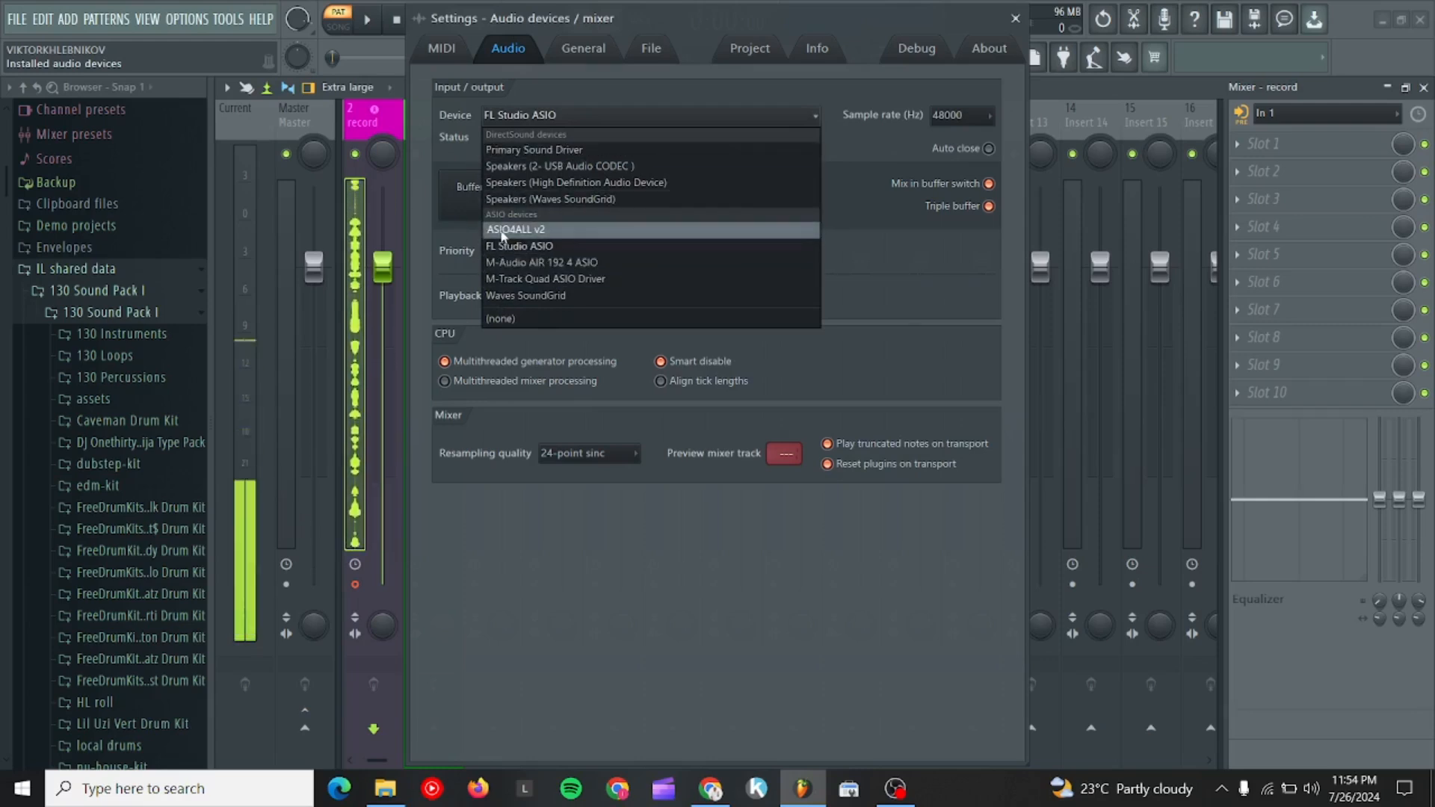
{"action": "mouse_move", "coordinate": [518, 245]}
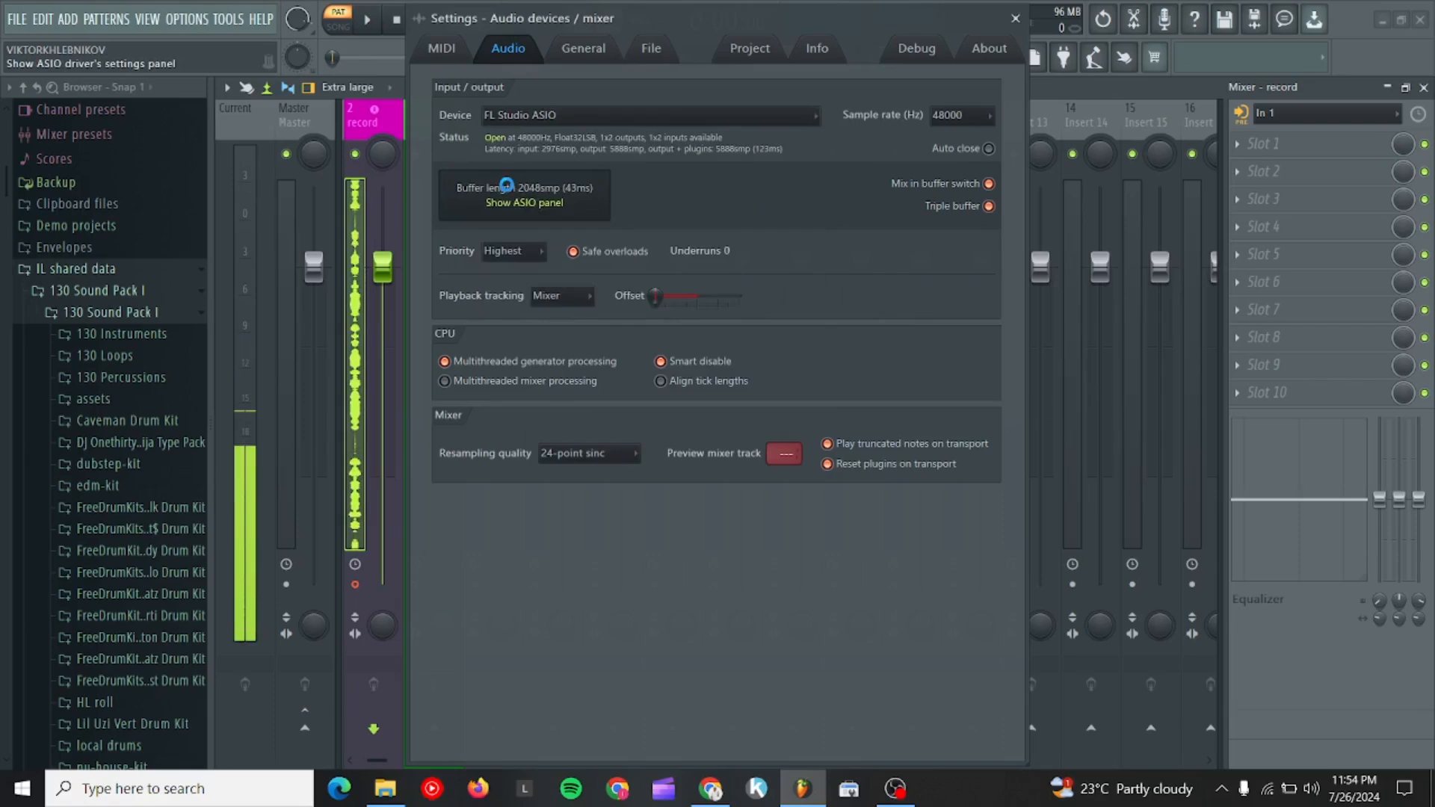
In the ASIO panel, keep Microphone (2- USB Audio CODEC) as input and close it.
{"action": "left_click", "coordinate": [522, 202]}
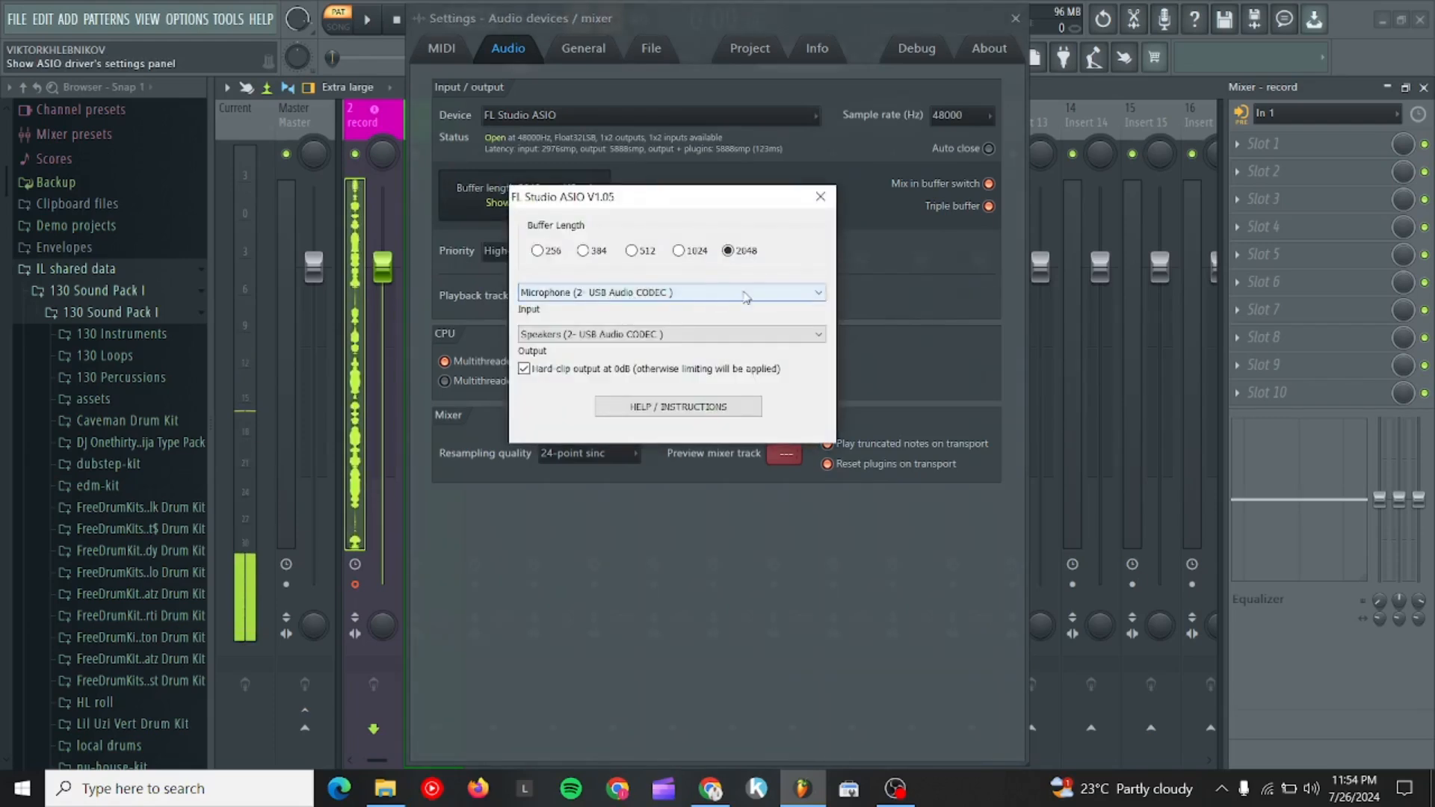
{"action": "left_click", "coordinate": [671, 292]}
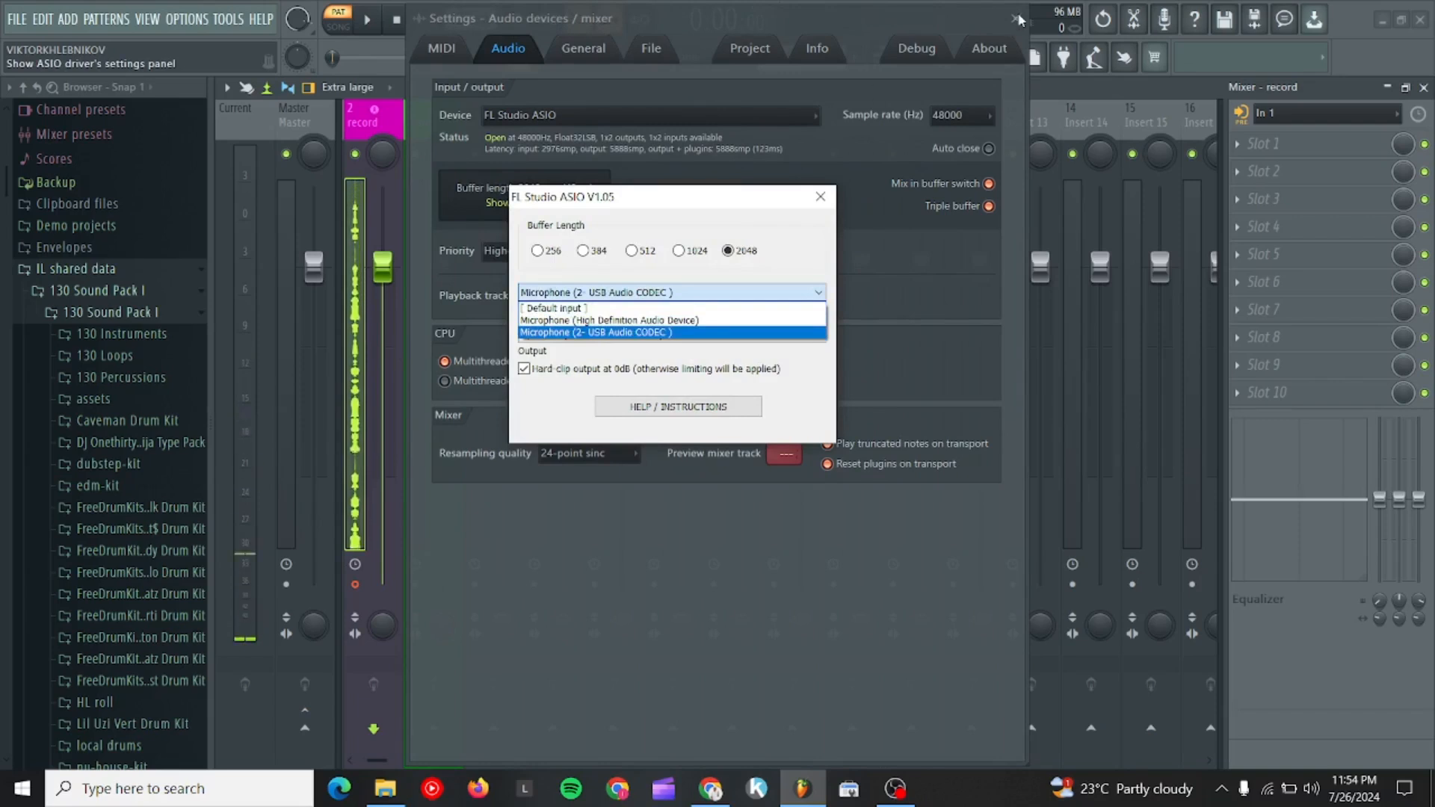
{"action": "left_click", "coordinate": [595, 332]}
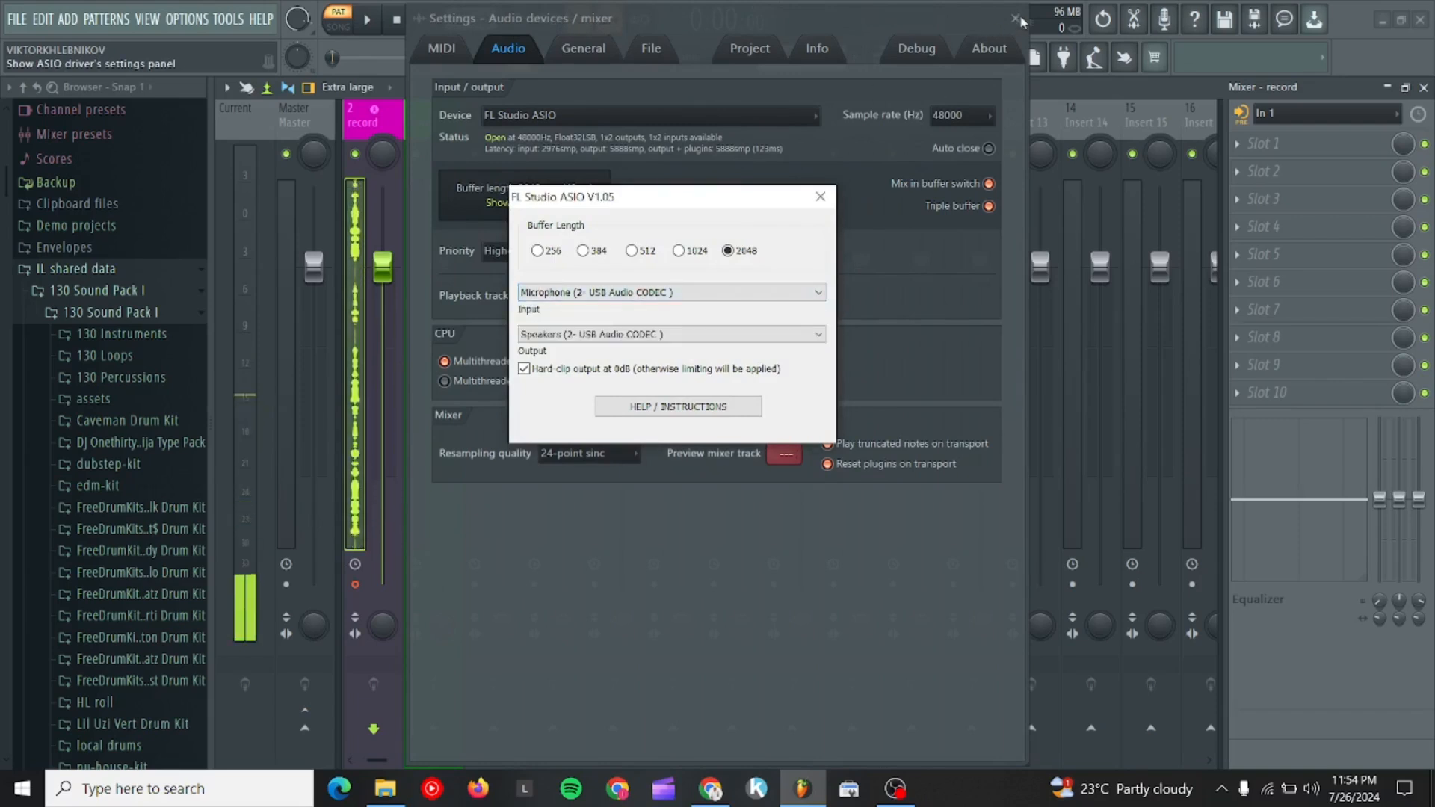
{"action": "left_click", "coordinate": [820, 196]}
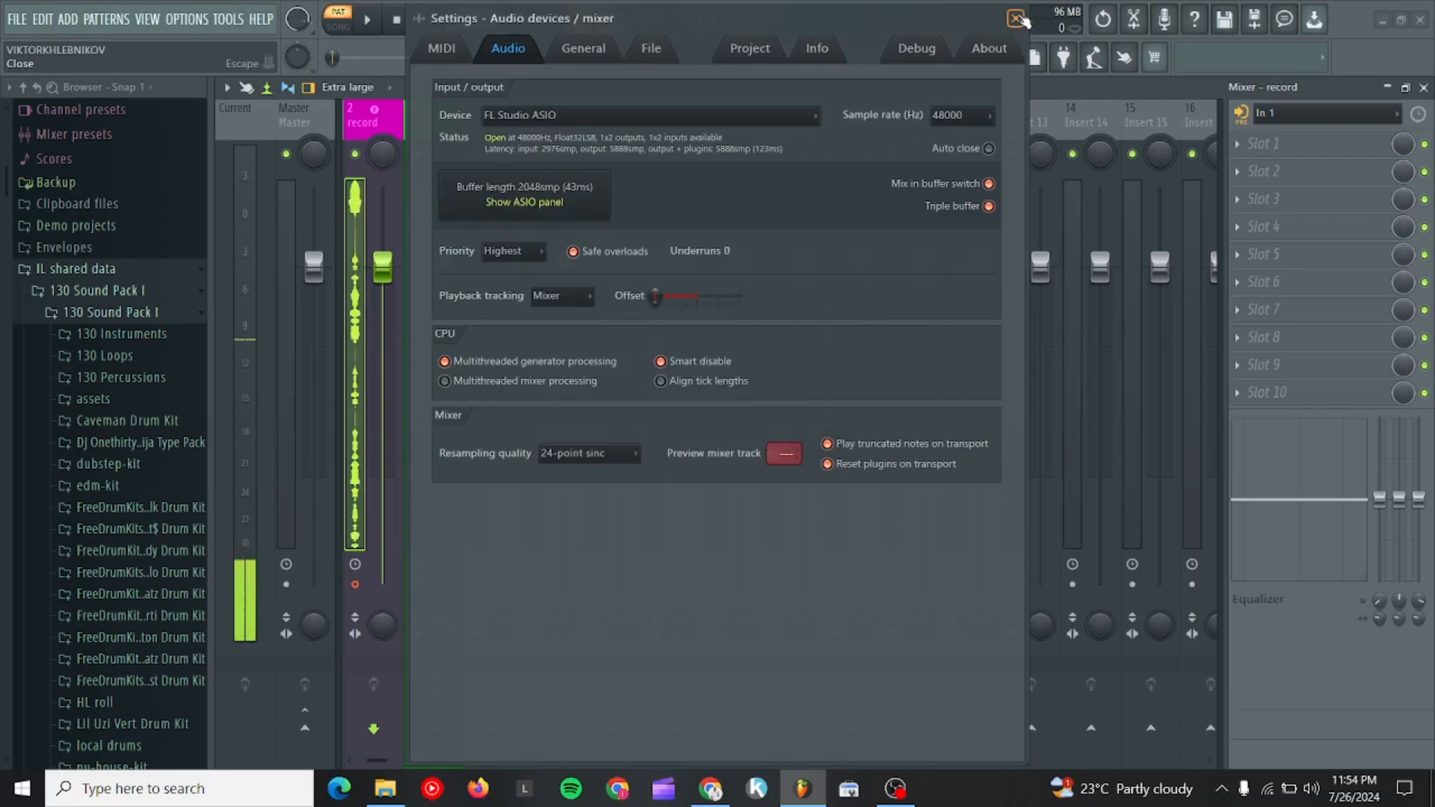
Close Settings, arm Record and start playback to record with a three-count precount.
{"action": "left_click", "coordinate": [1018, 18]}
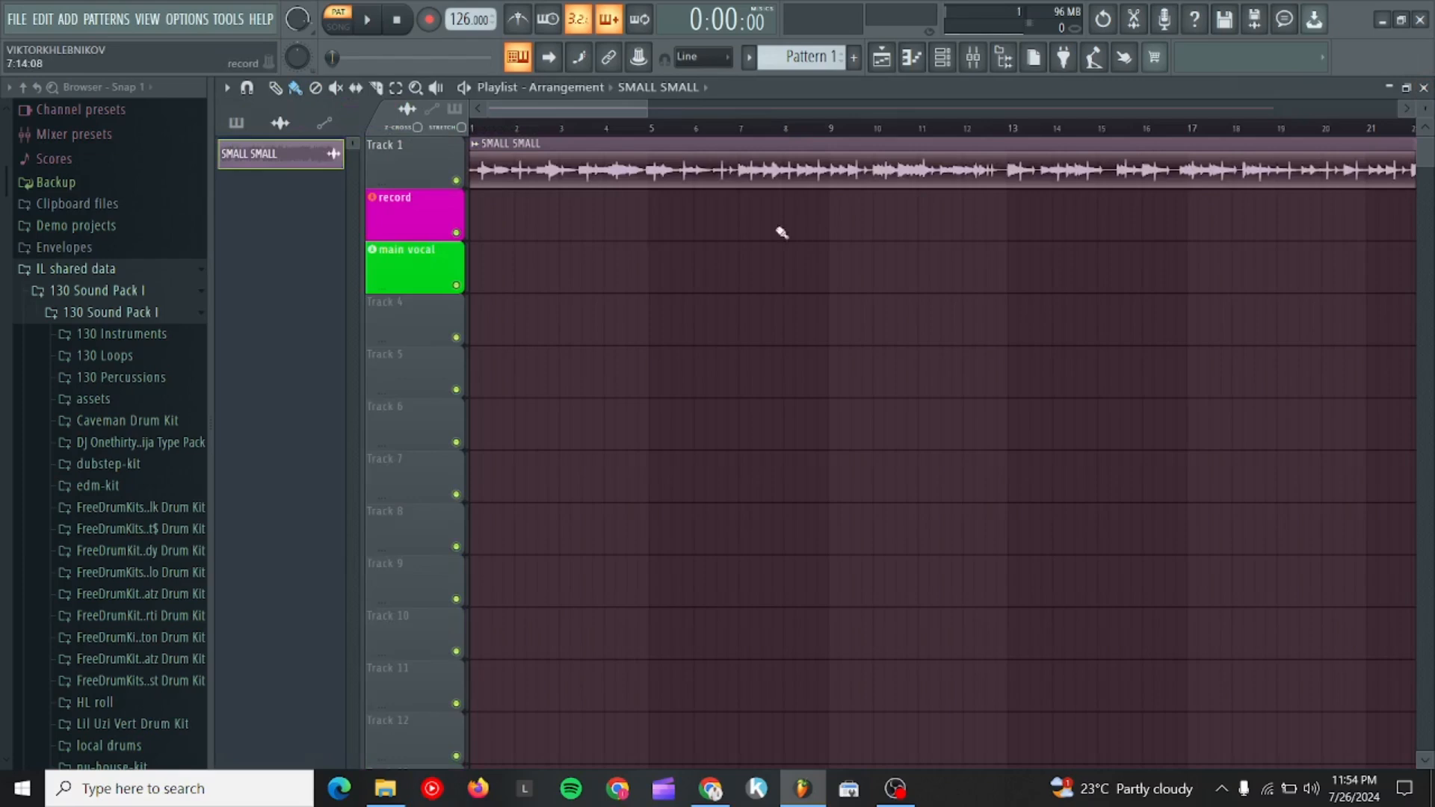
{"action": "left_click", "coordinate": [428, 18]}
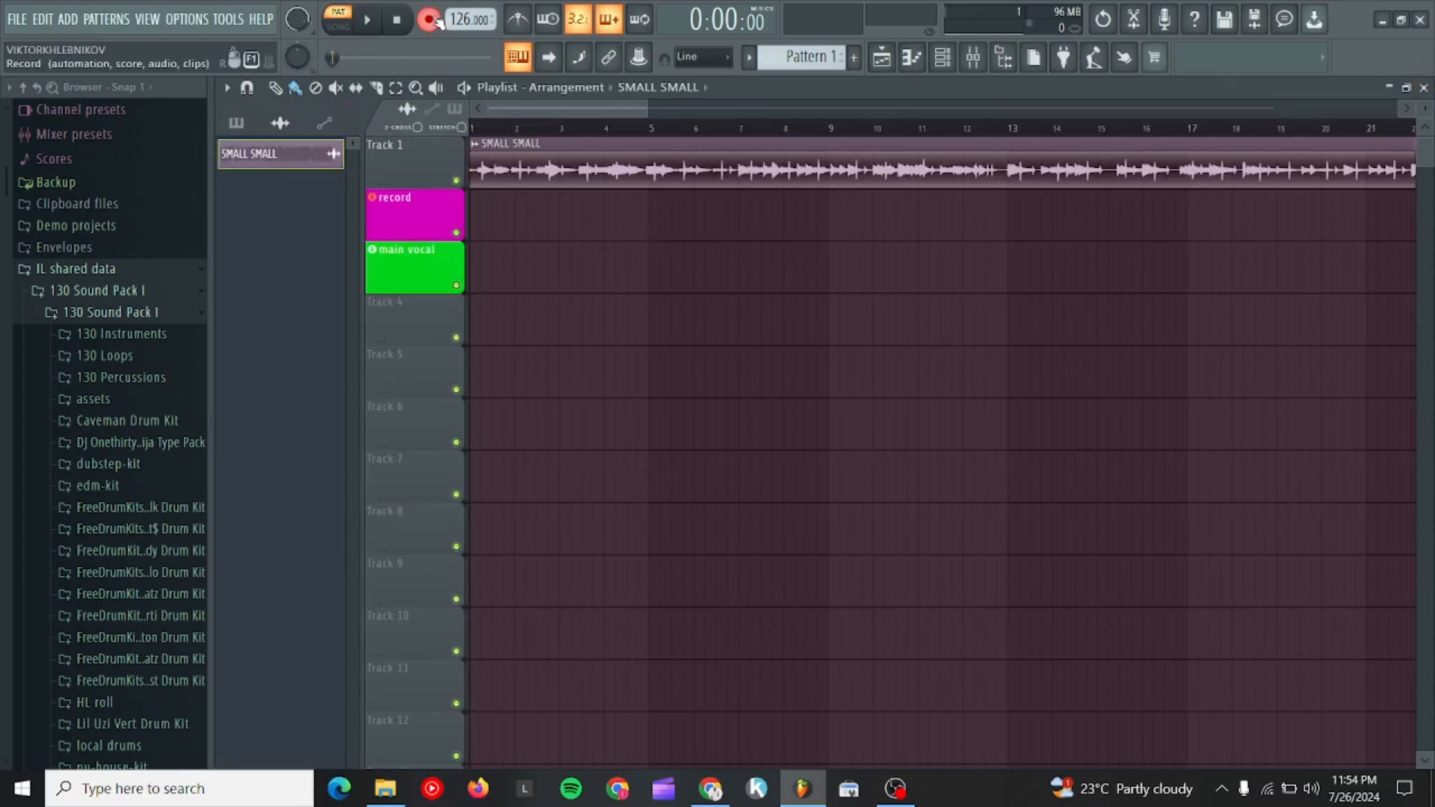
{"action": "left_click", "coordinate": [427, 18]}
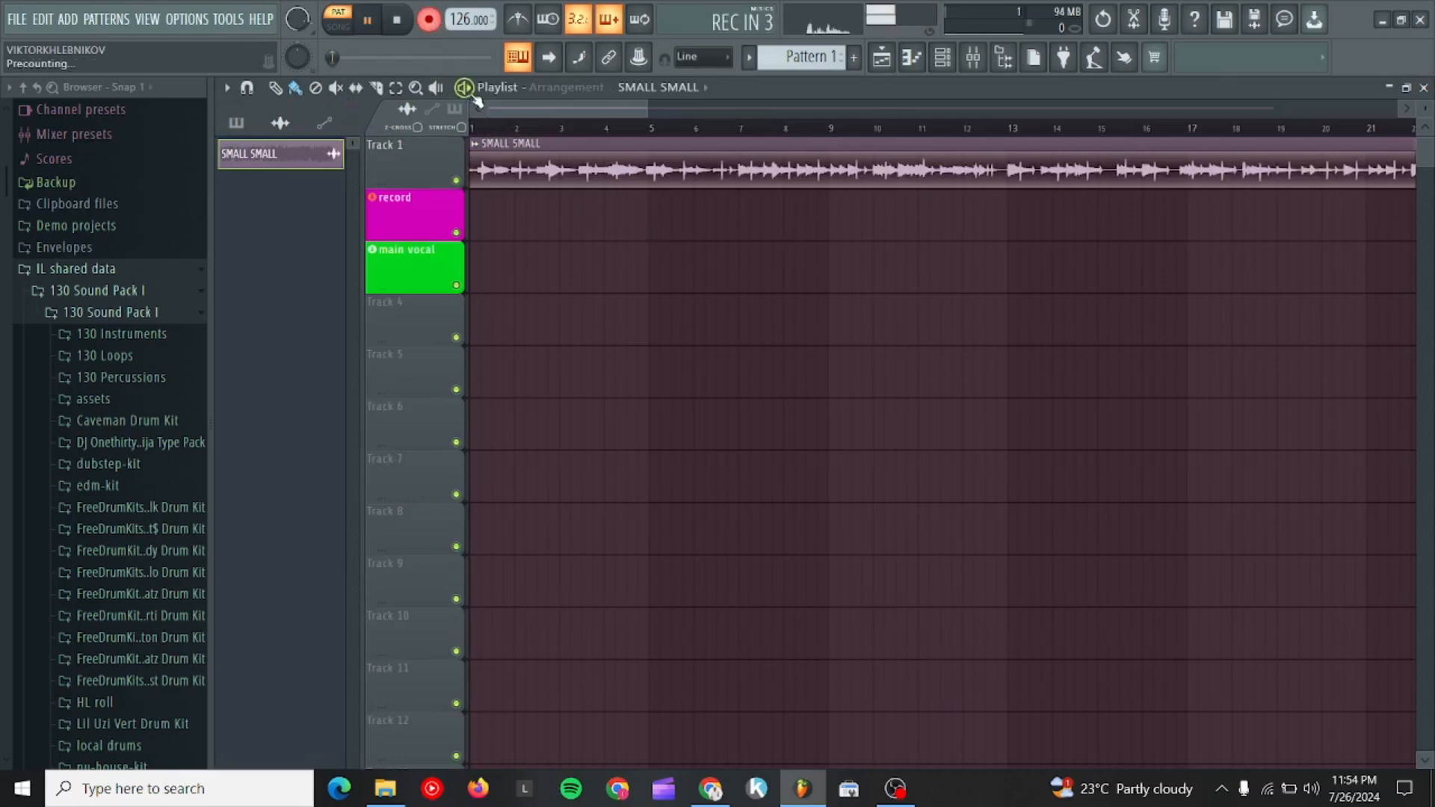